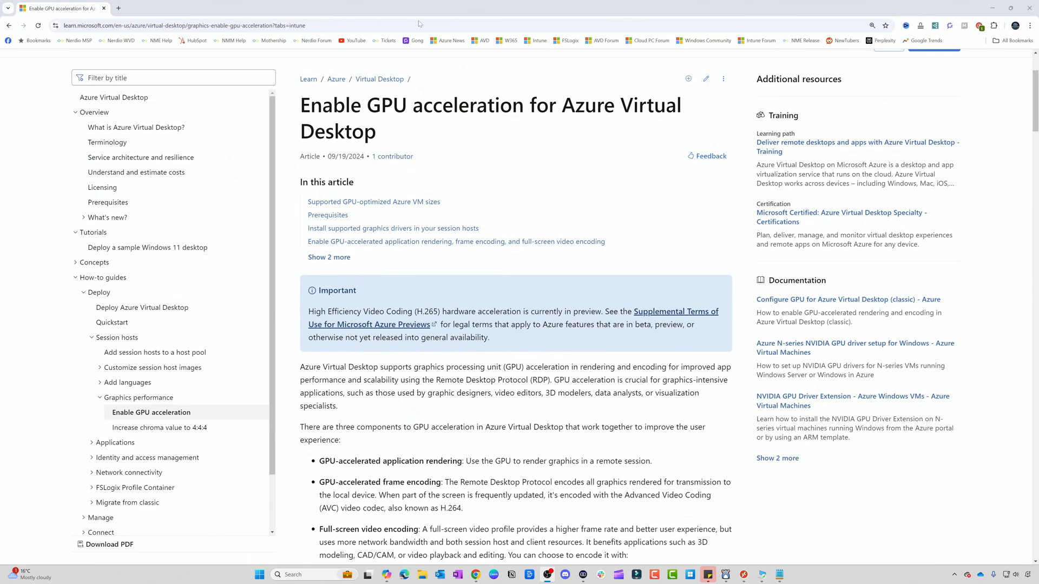
Scroll past the introduction and notes to the Supported GPU-optimized Azure VM sizes table
scroll(down, 3)
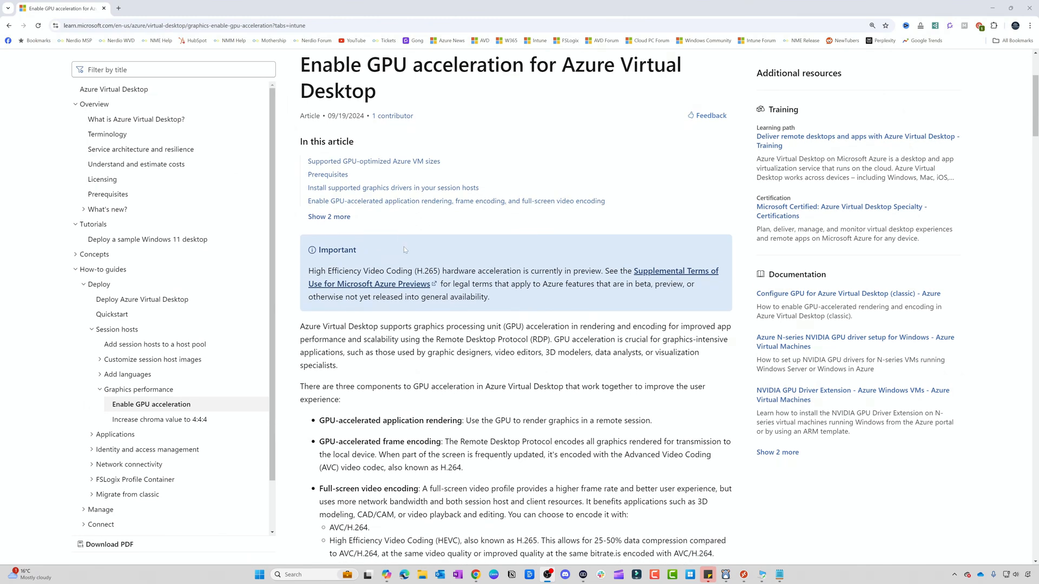
scroll(down, 3)
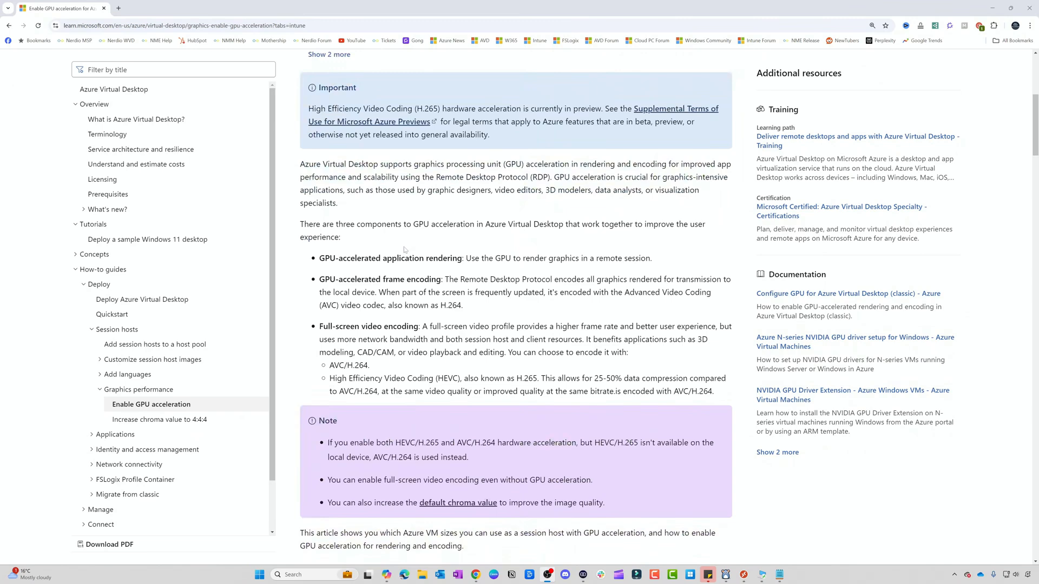
scroll(down, 3)
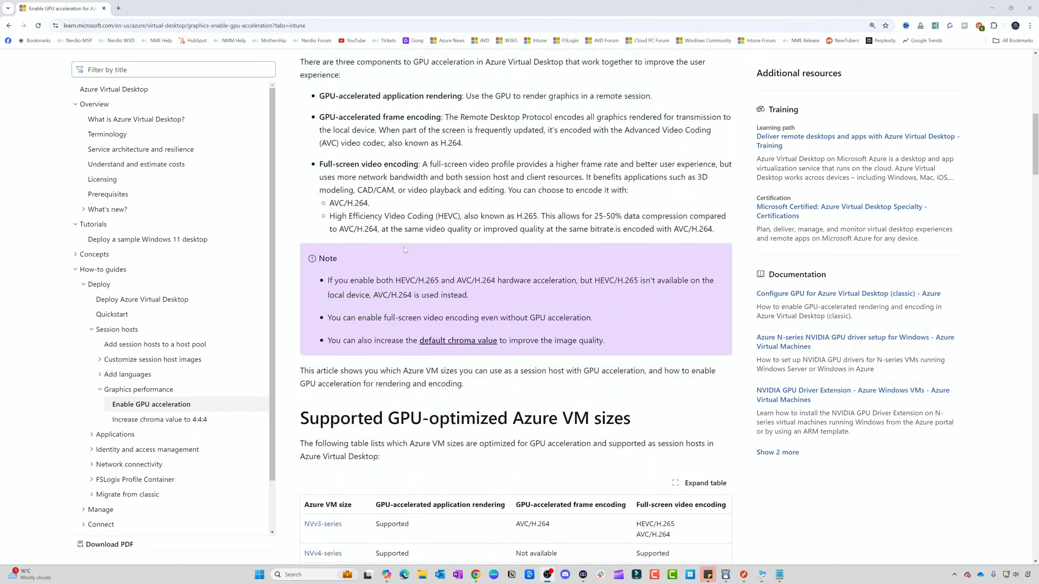
scroll(down, 3)
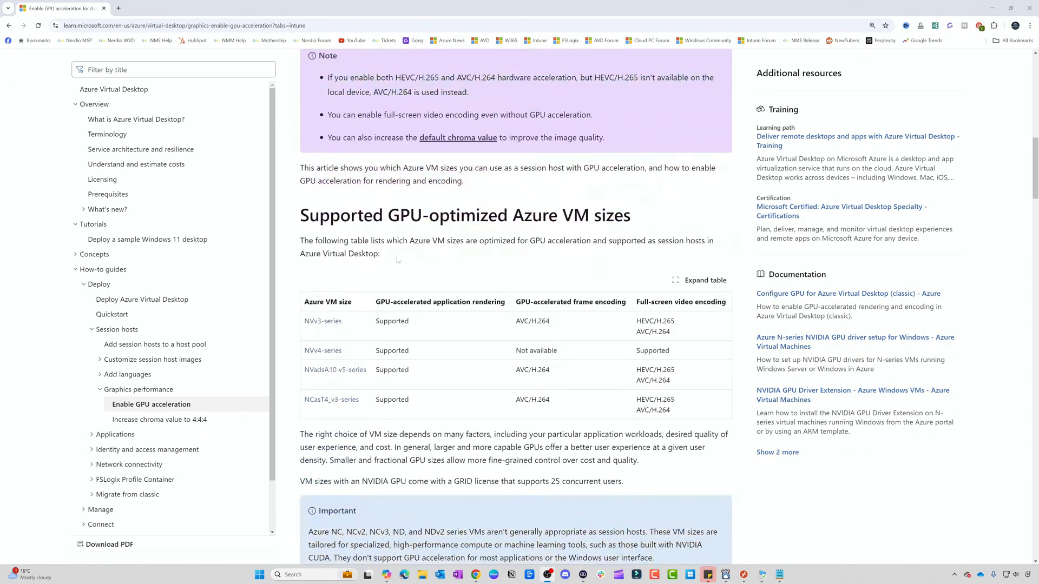
mouse_move(372, 357)
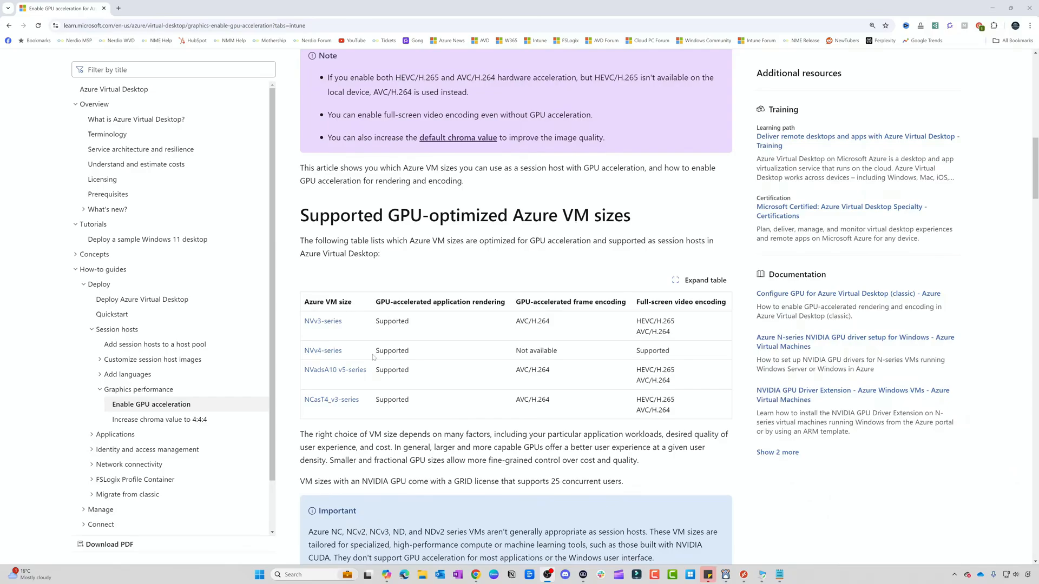
scroll(down, 3)
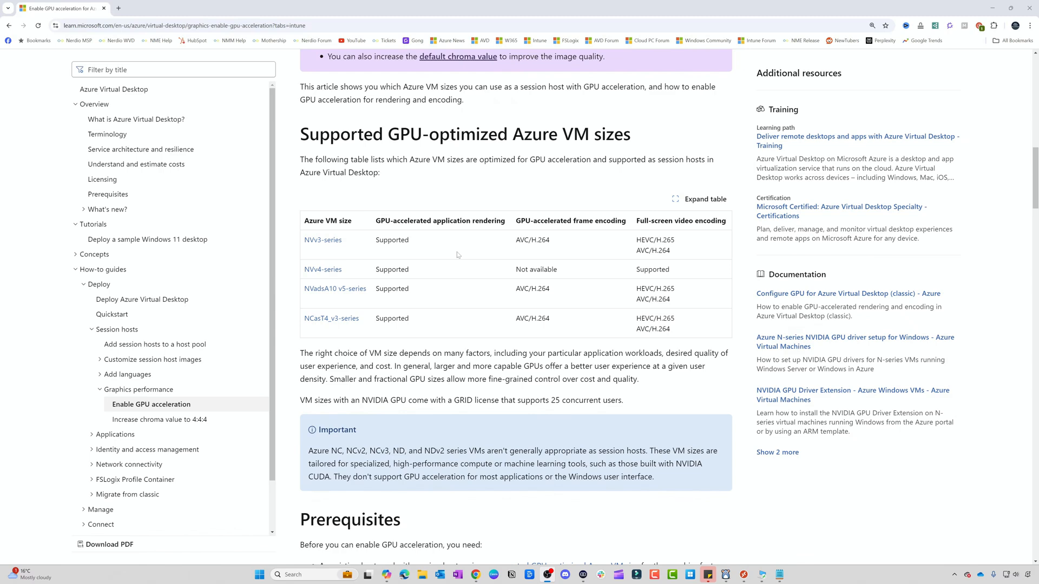
Read through the Prerequisites and HEVC/H.265 requirements down to the graphics drivers heading
scroll(down, 3)
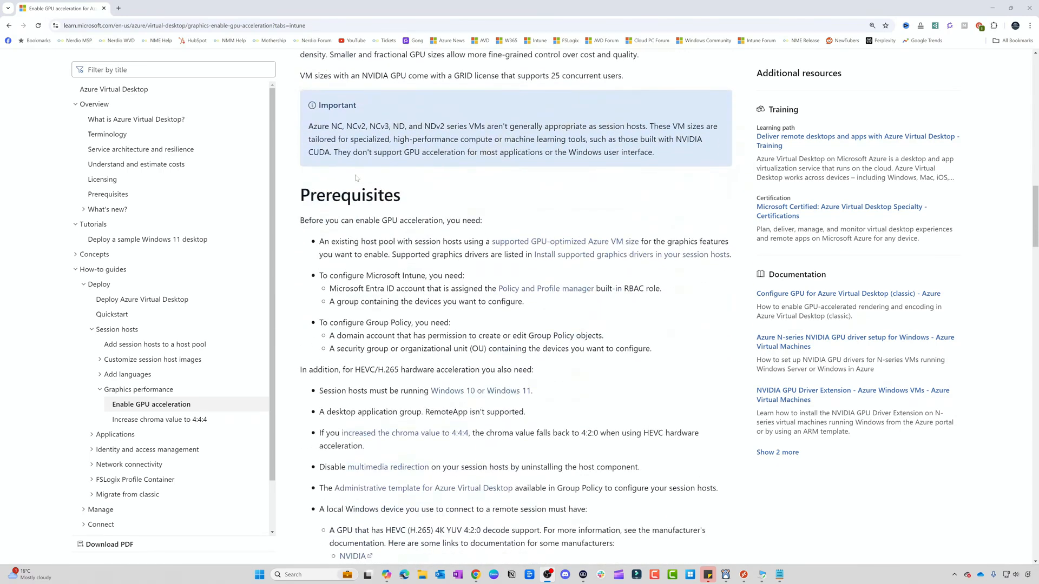
mouse_move(280, 424)
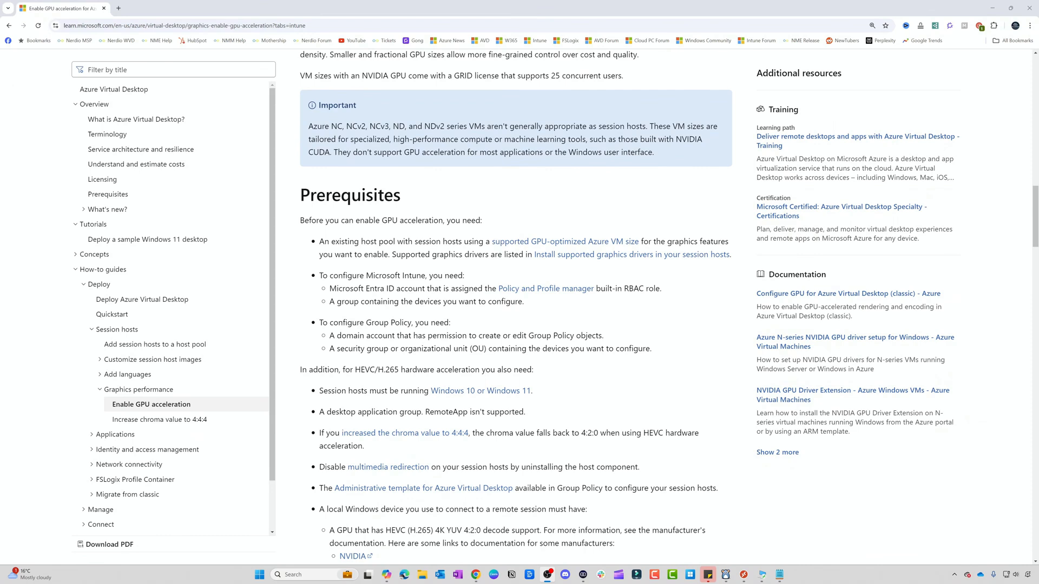
scroll(down, 3)
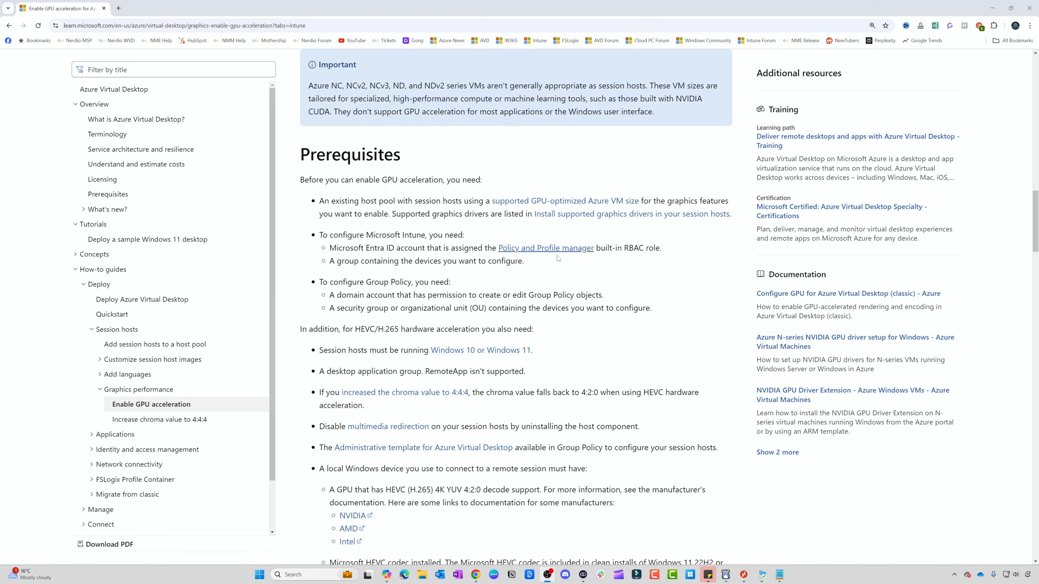
mouse_move(232, 41)
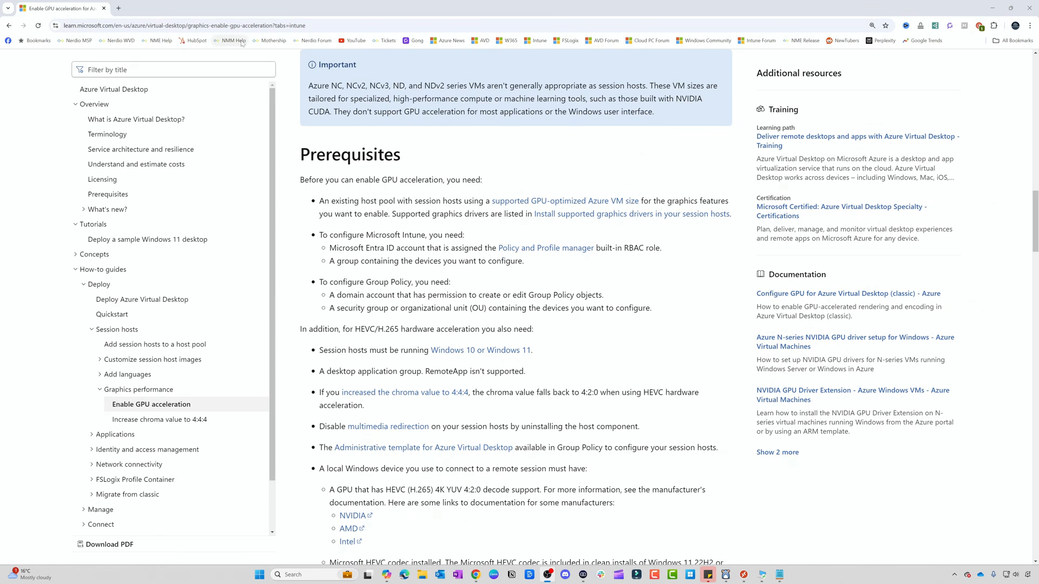
scroll(up, 3)
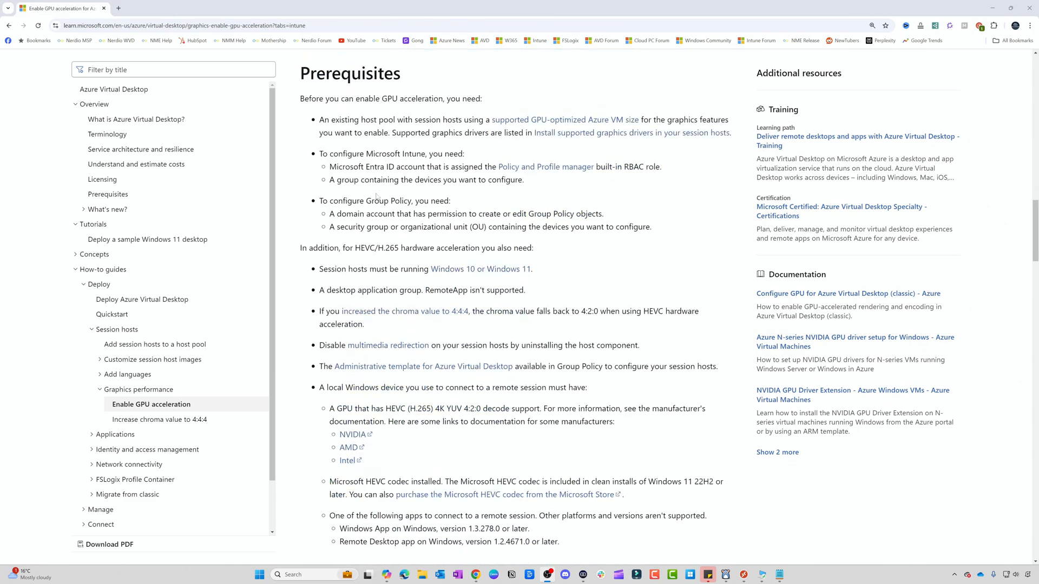
scroll(down, 3)
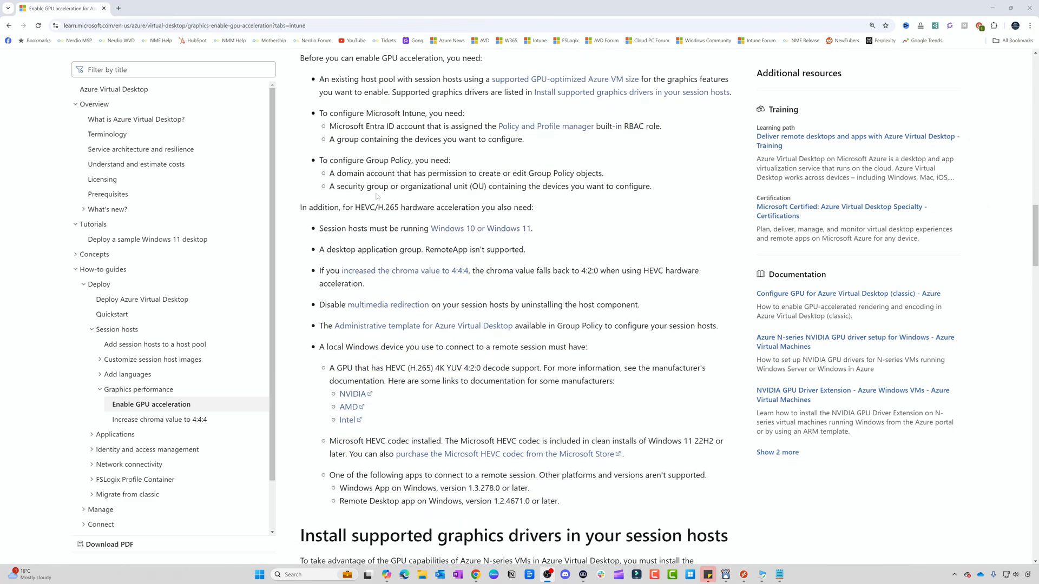
scroll(down, 3)
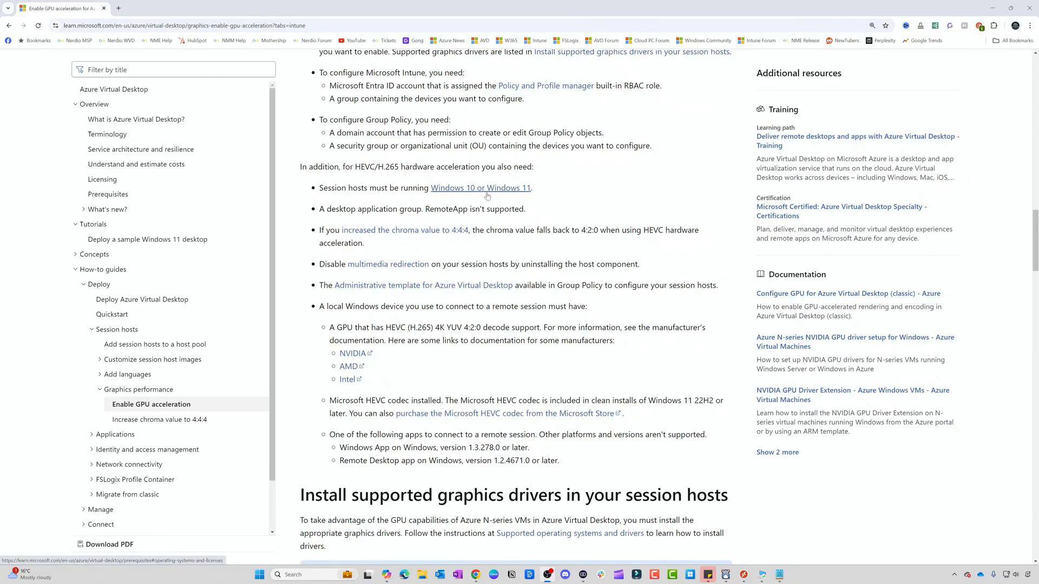
mouse_move(479, 188)
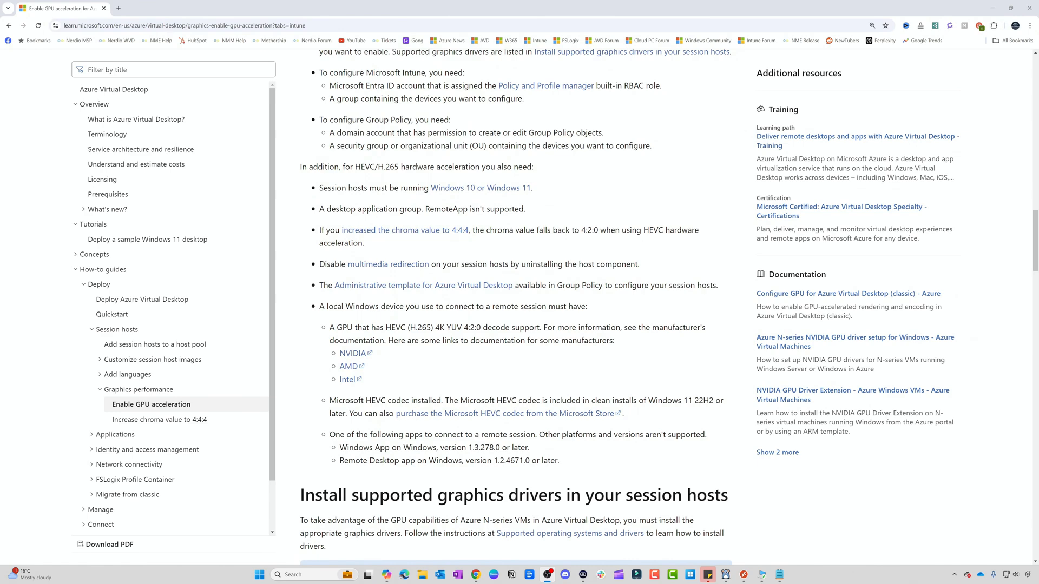
scroll(down, 3)
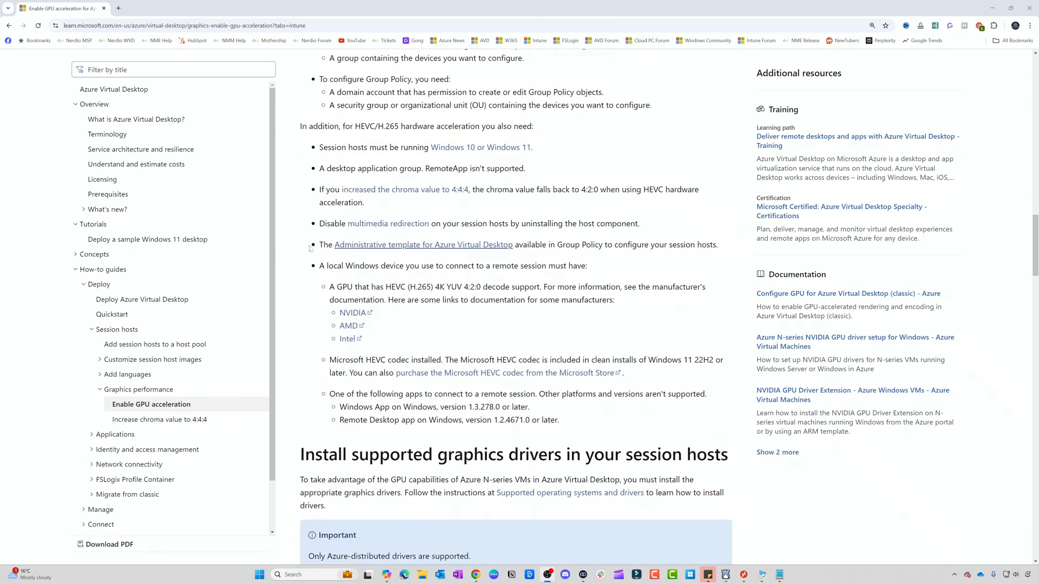
mouse_move(336, 345)
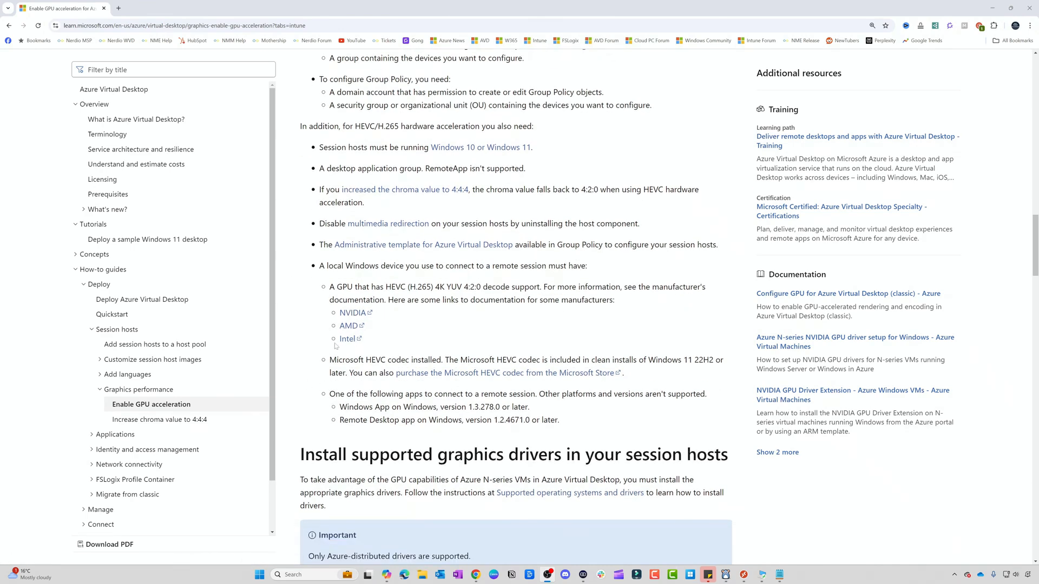
scroll(down, 3)
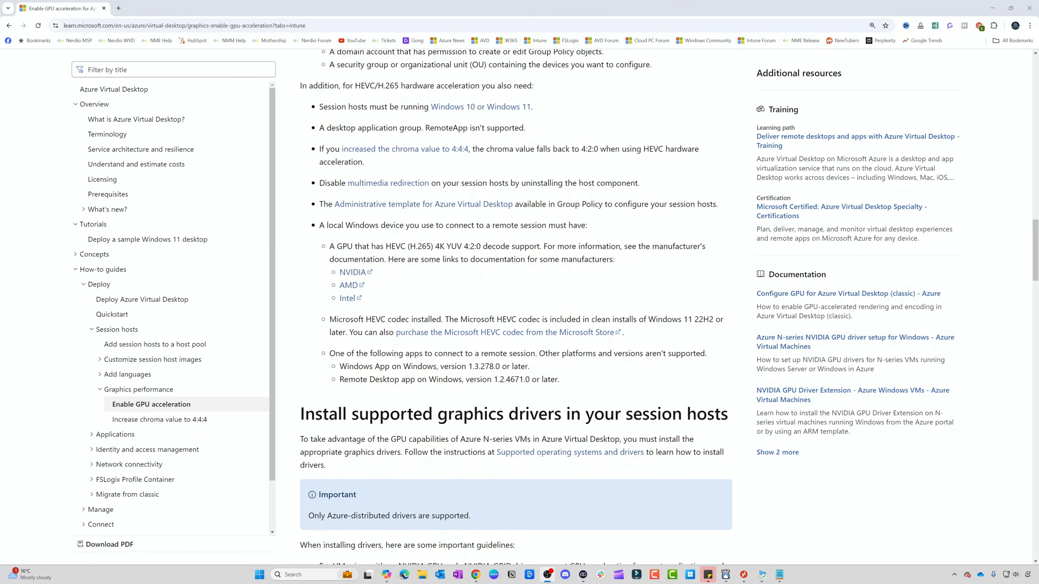
Bring the NVIDIA and AMD driver installation guidelines into view above the rendering section
scroll(down, 3)
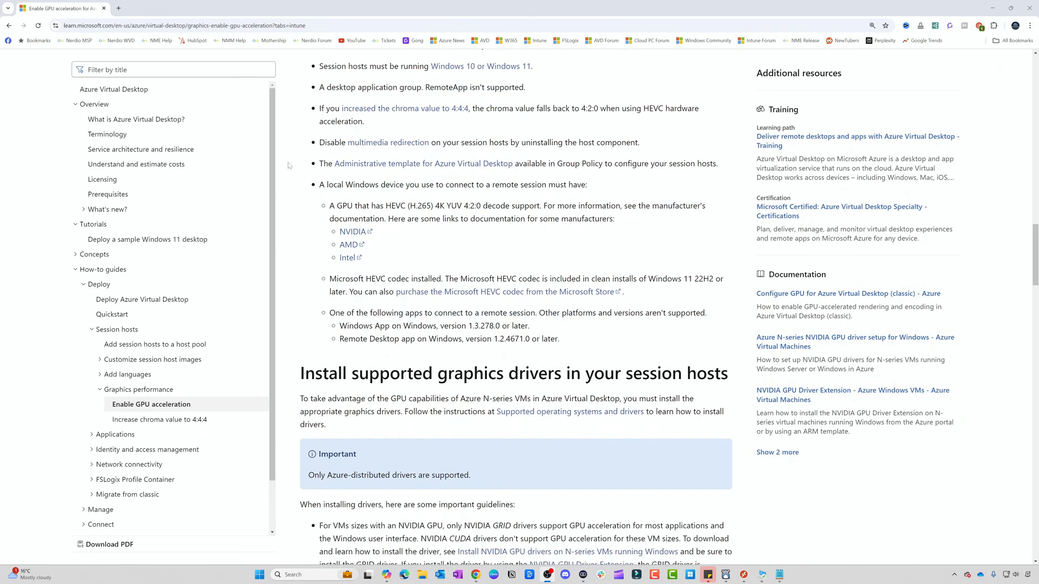
scroll(down, 3)
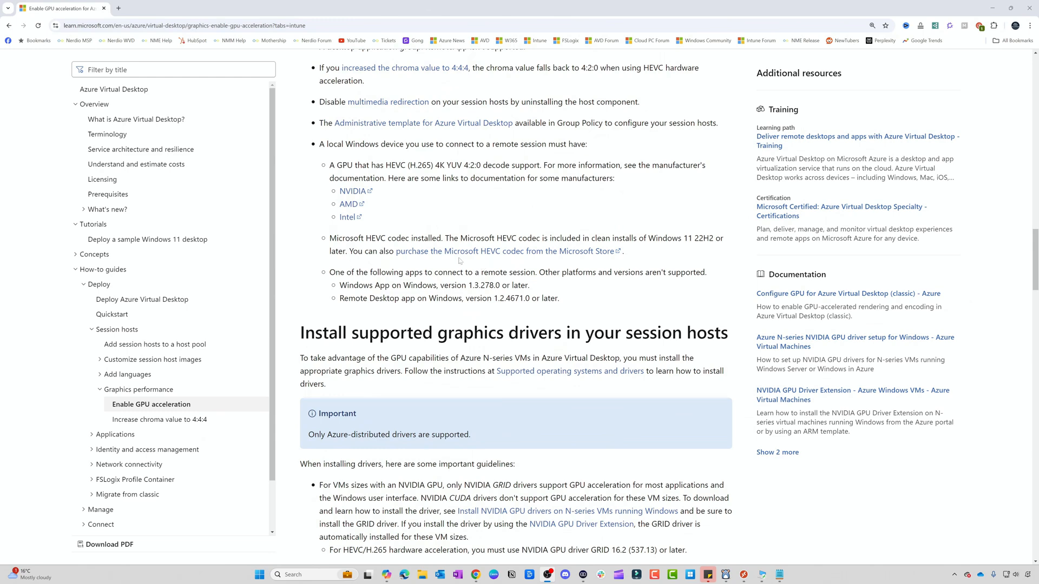
click(507, 251)
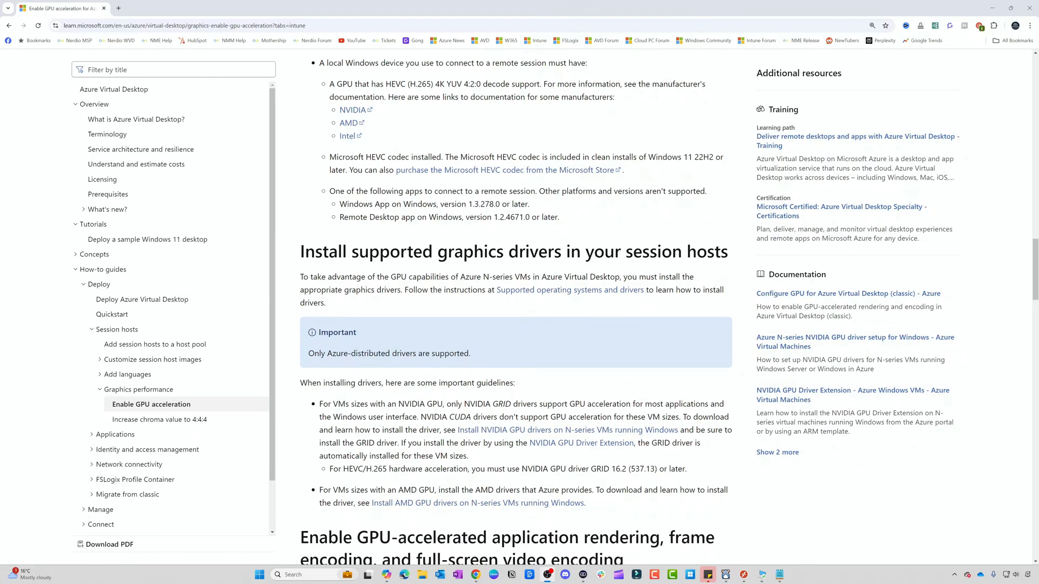
mouse_move(510, 171)
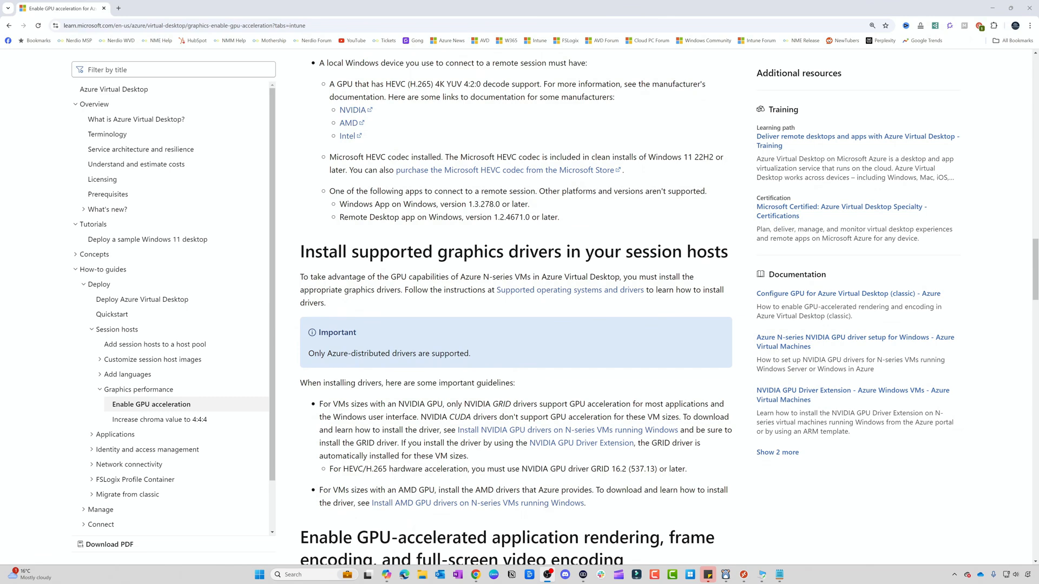
Scroll through the GPU-accelerated rendering and encoding sections toward Verify GPU acceleration
scroll(down, 3)
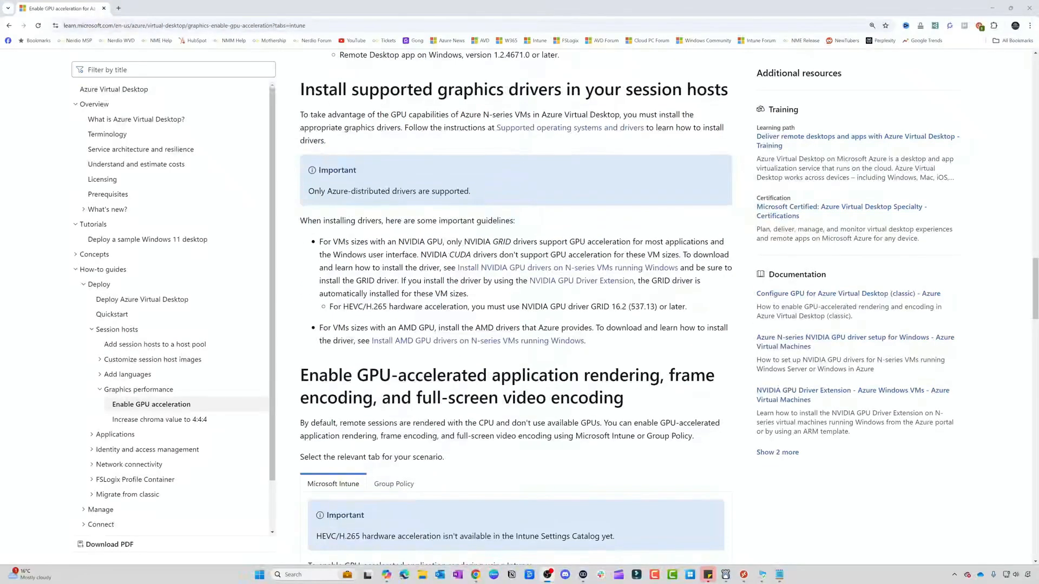
scroll(down, 3)
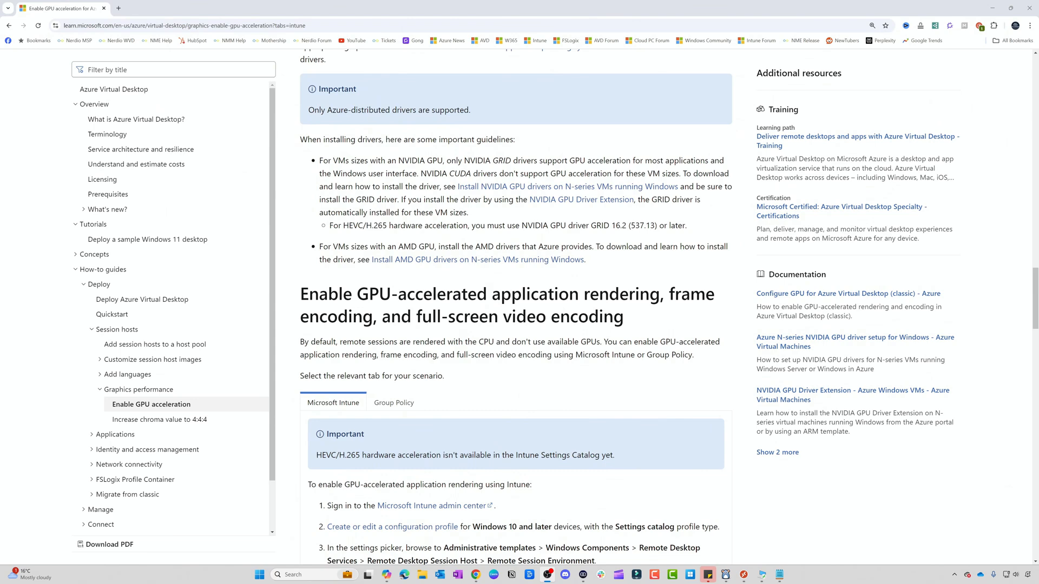
scroll(down, 3)
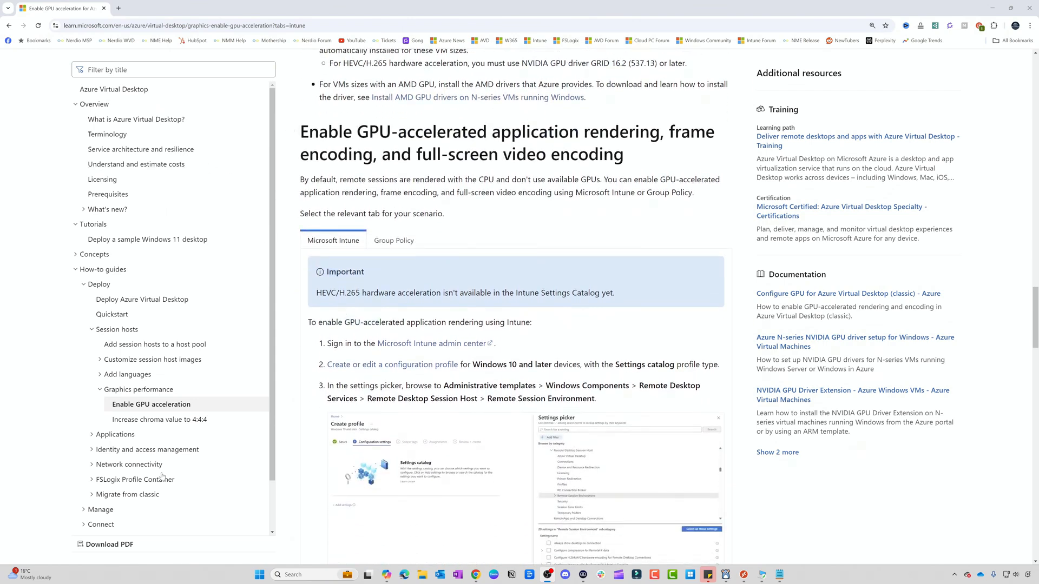
scroll(down, 3)
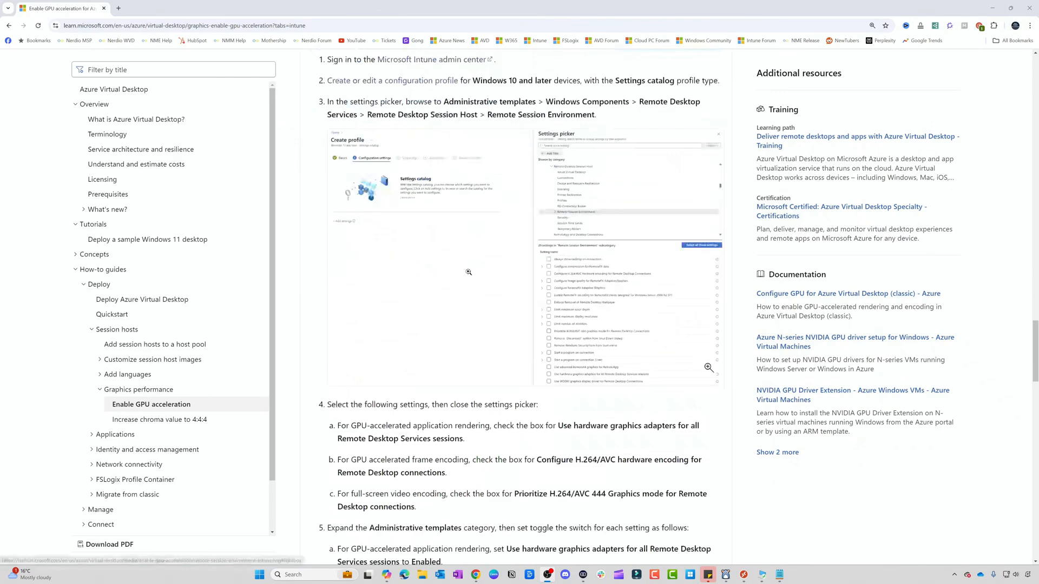
scroll(down, 3)
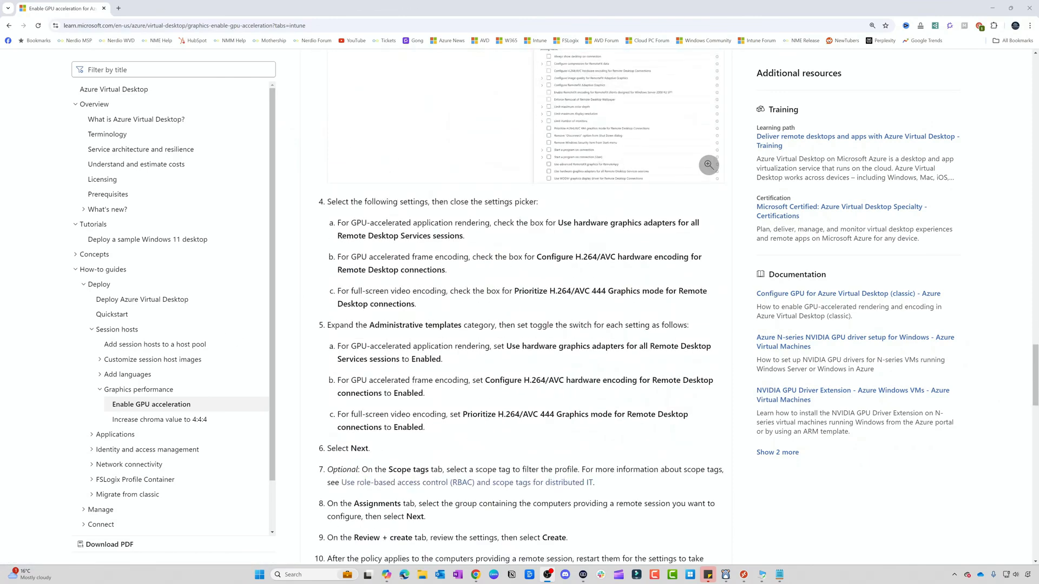
scroll(down, 3)
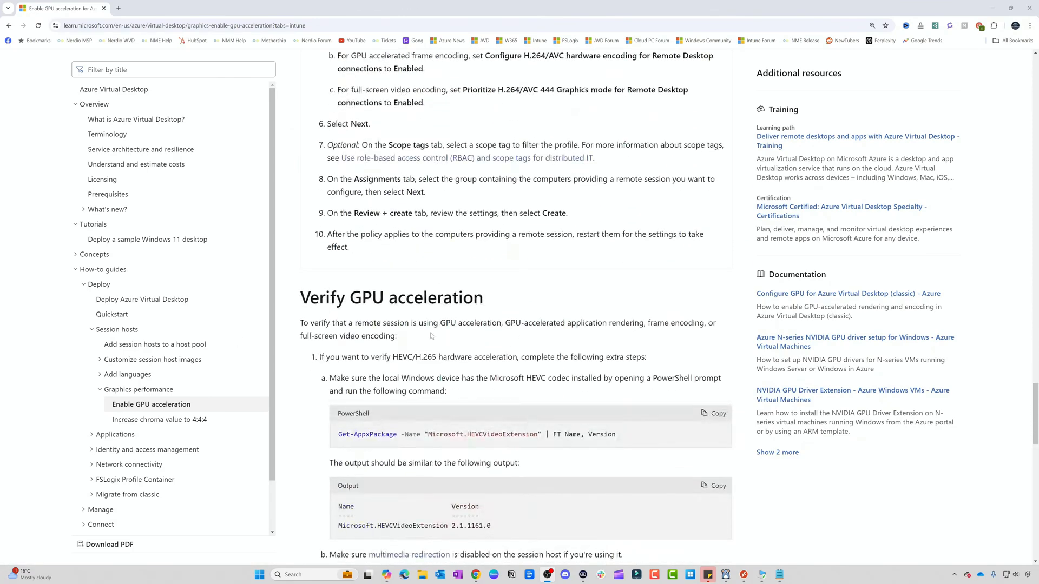
Review the Verify GPU acceleration HEVC steps, then switch to the remote session's Group Policy
scroll(up, 3)
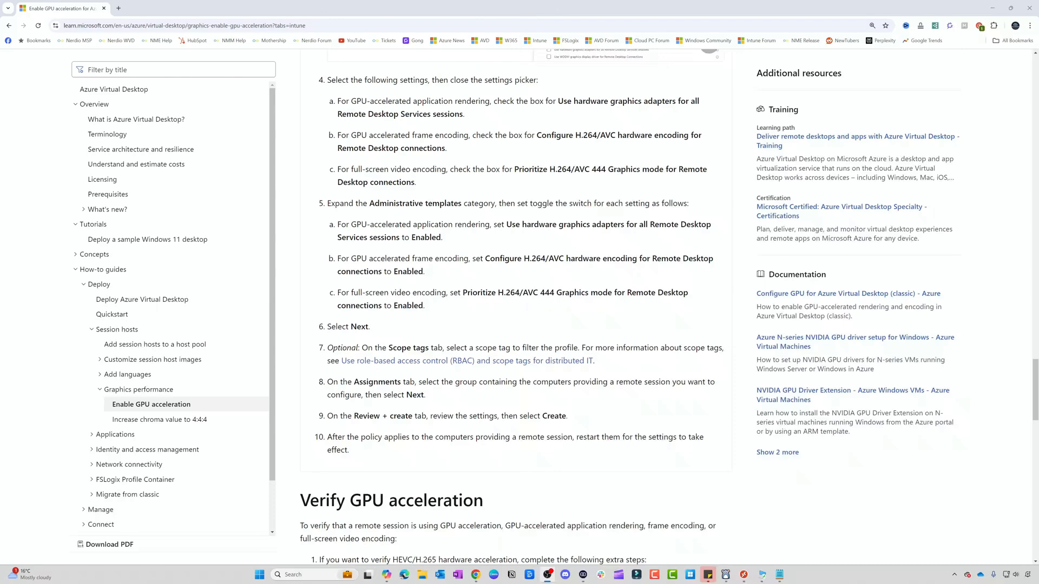
scroll(down, 3)
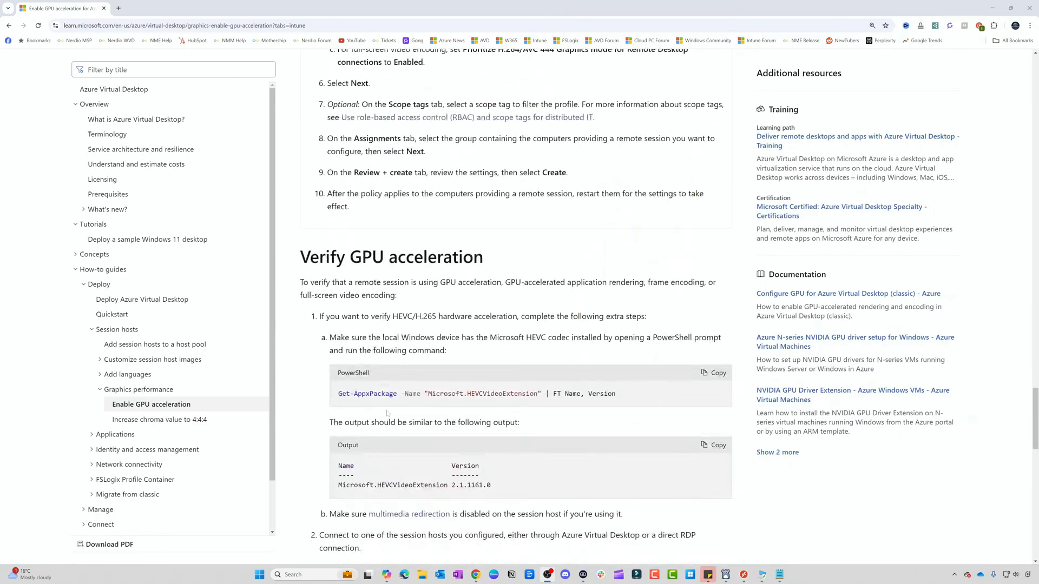
scroll(down, 3)
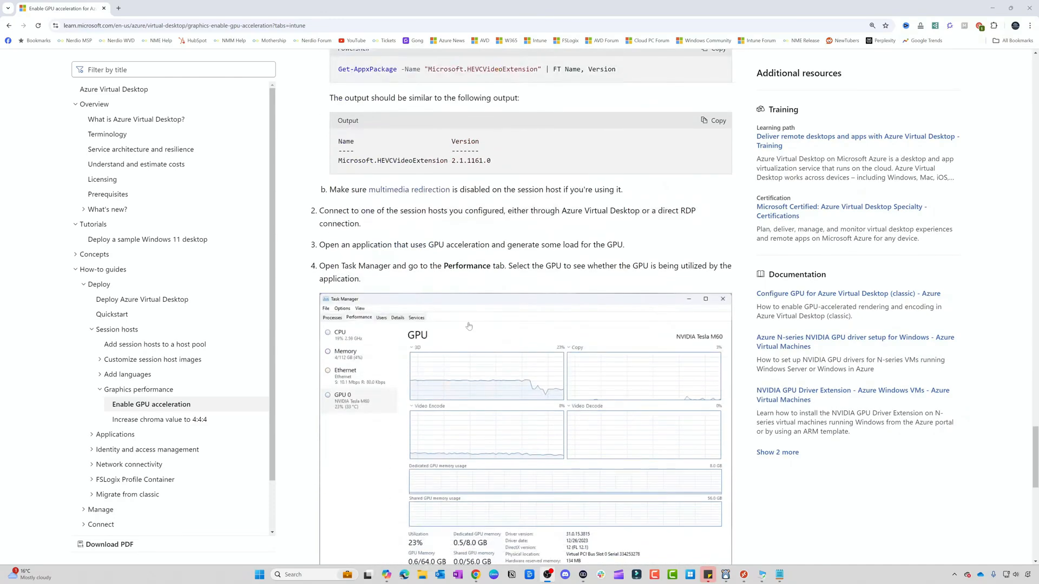
mouse_move(401, 343)
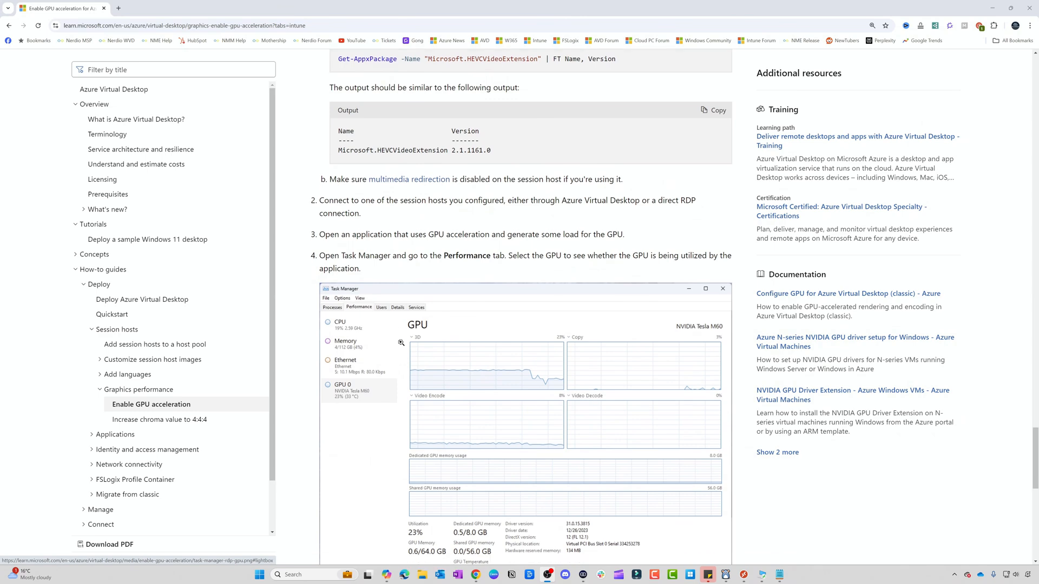
scroll(up, 3)
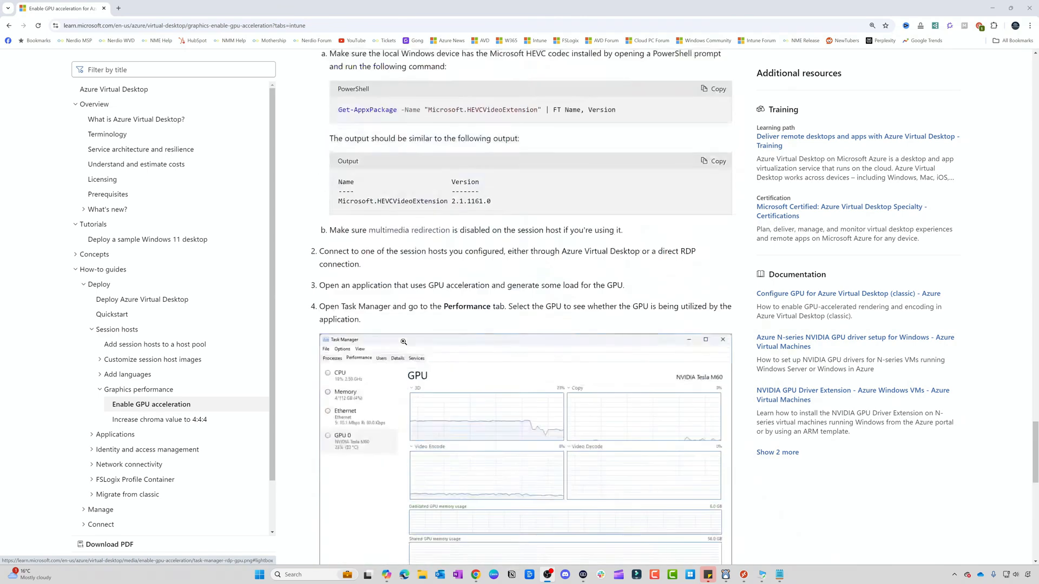
scroll(up, 3)
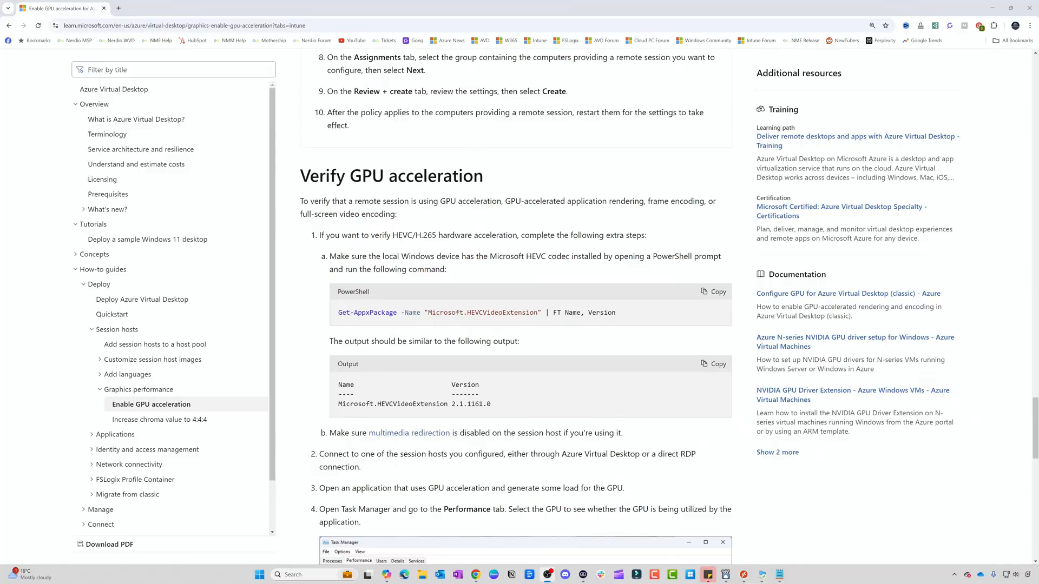
click(214, 574)
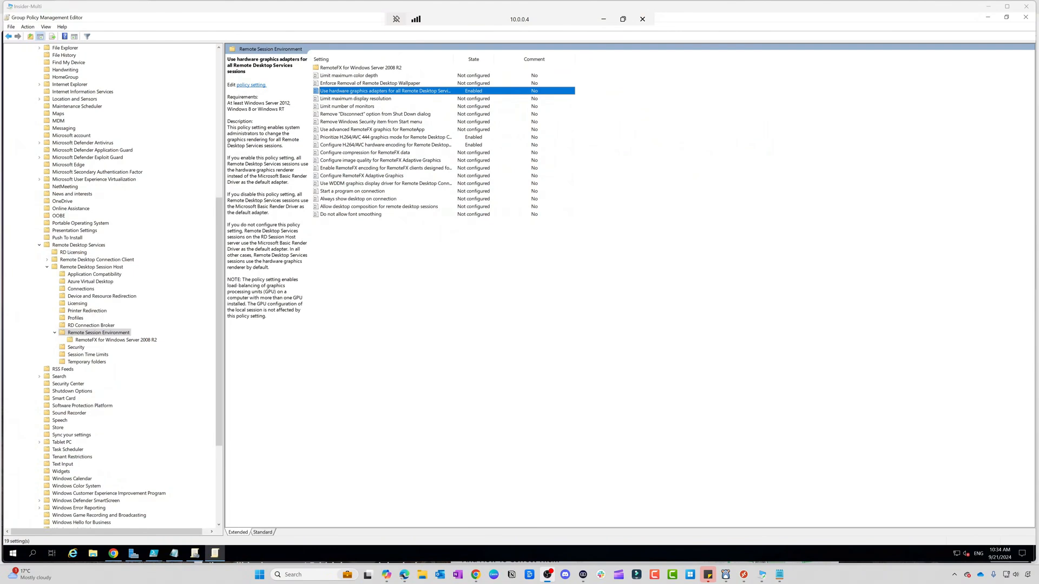
mouse_move(815, 133)
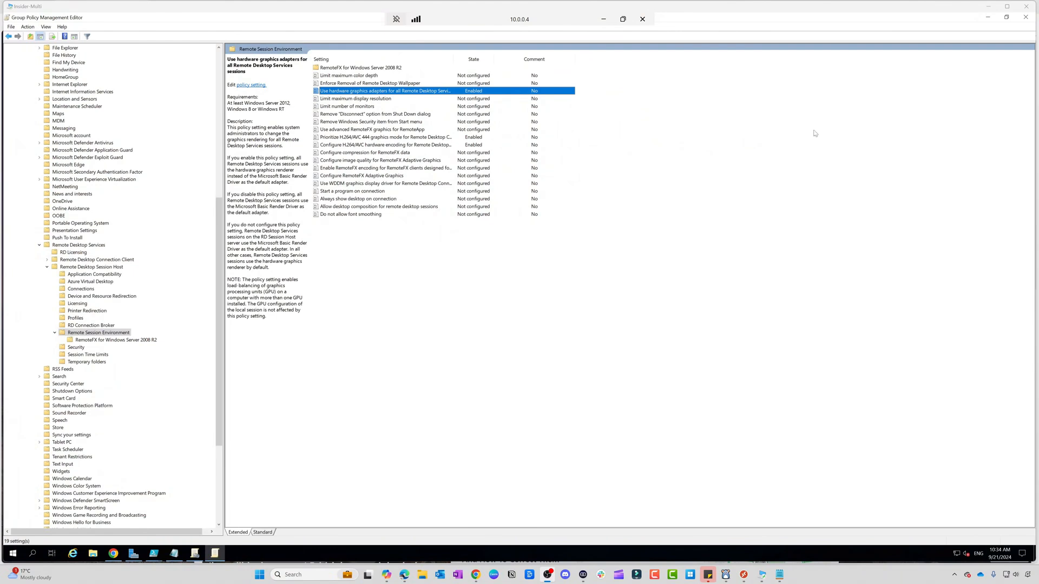
mouse_move(191, 470)
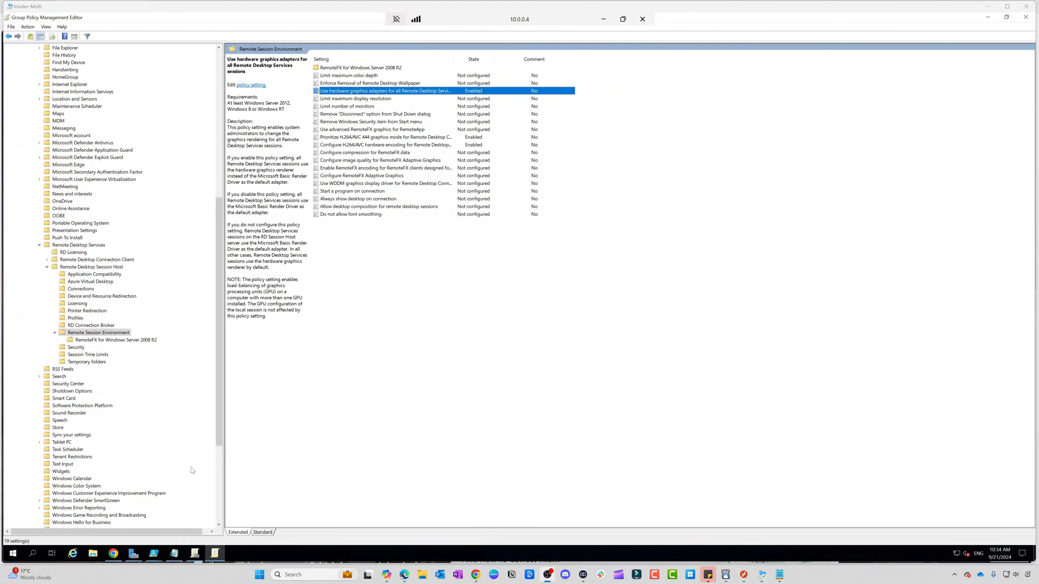
mouse_move(406, 177)
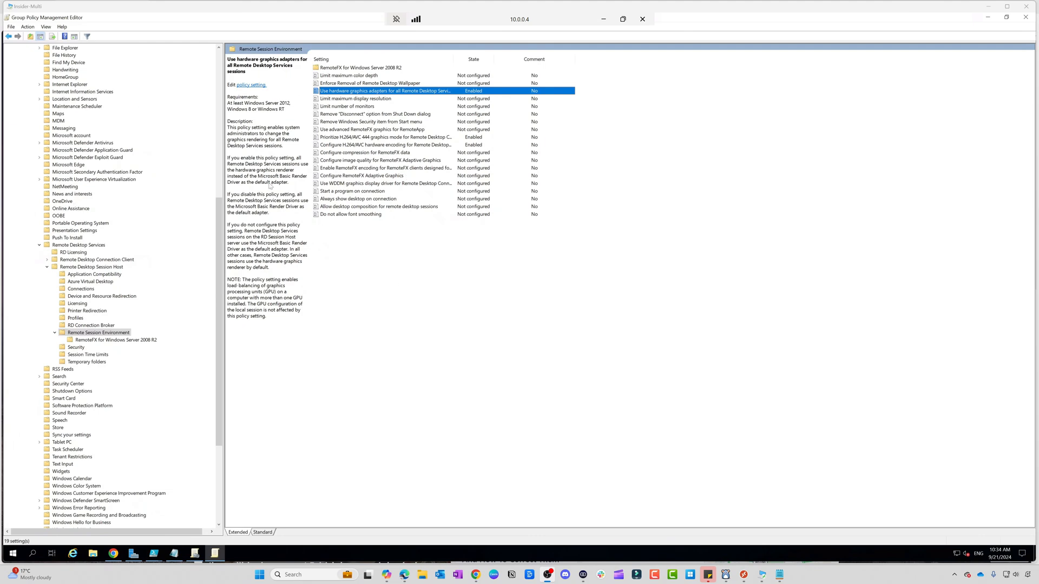
mouse_move(454, 60)
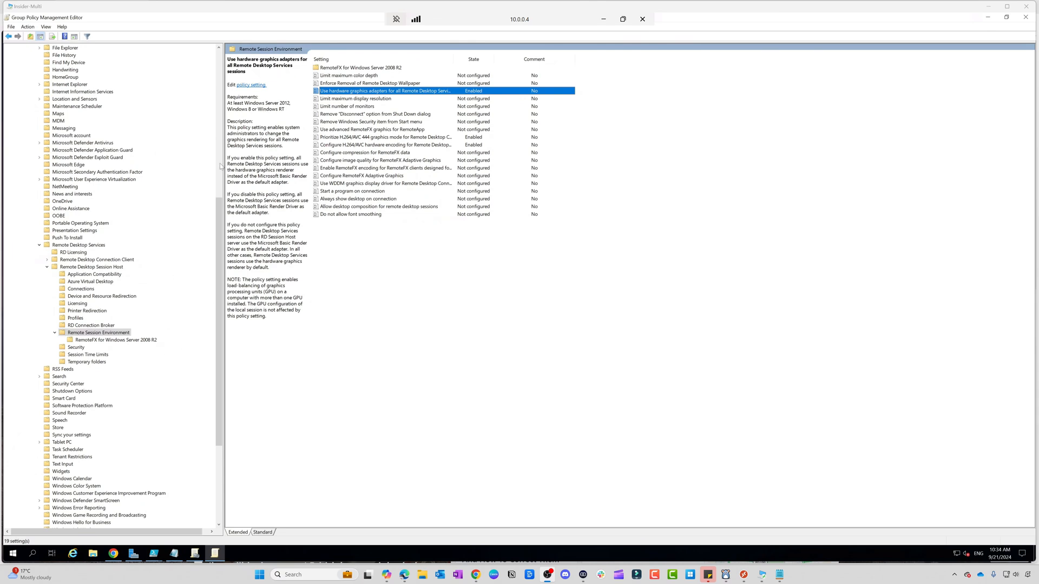
mouse_move(287, 218)
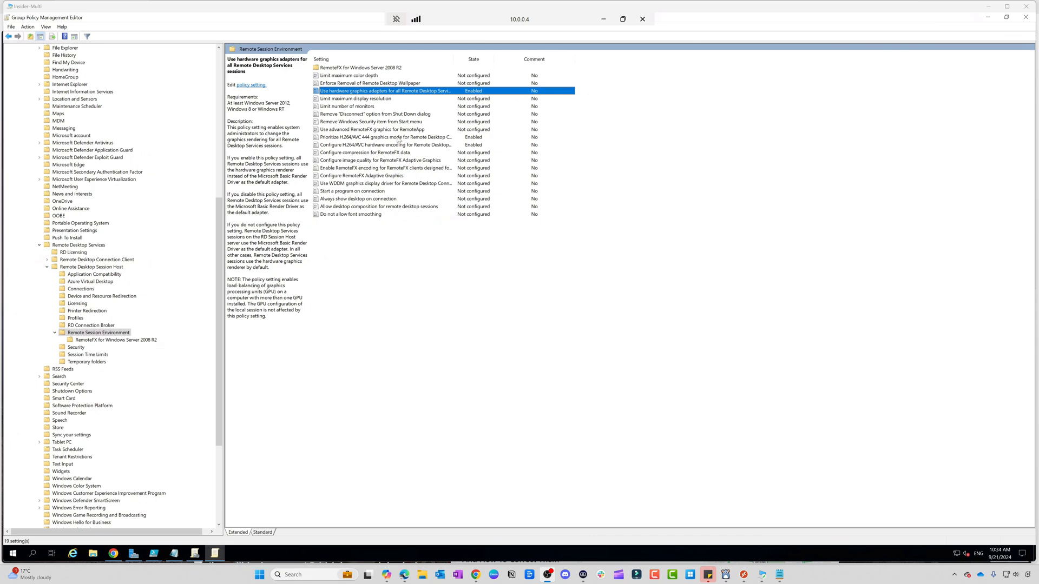
Read the H.264/AVC 444 prioritization and hardware encoding descriptions, then show Azure Virtual Desktop policies
click(386, 136)
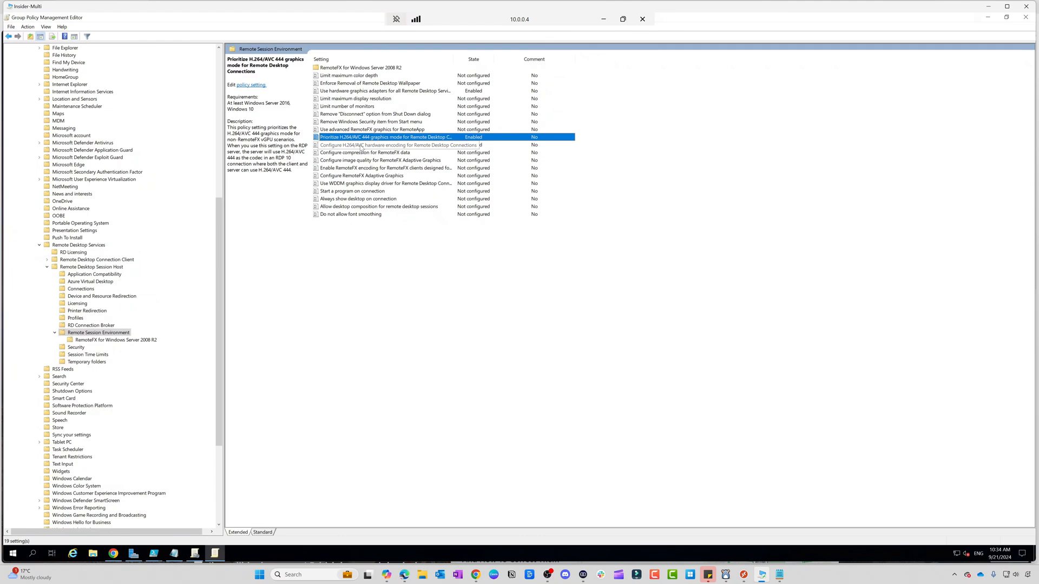
click(397, 145)
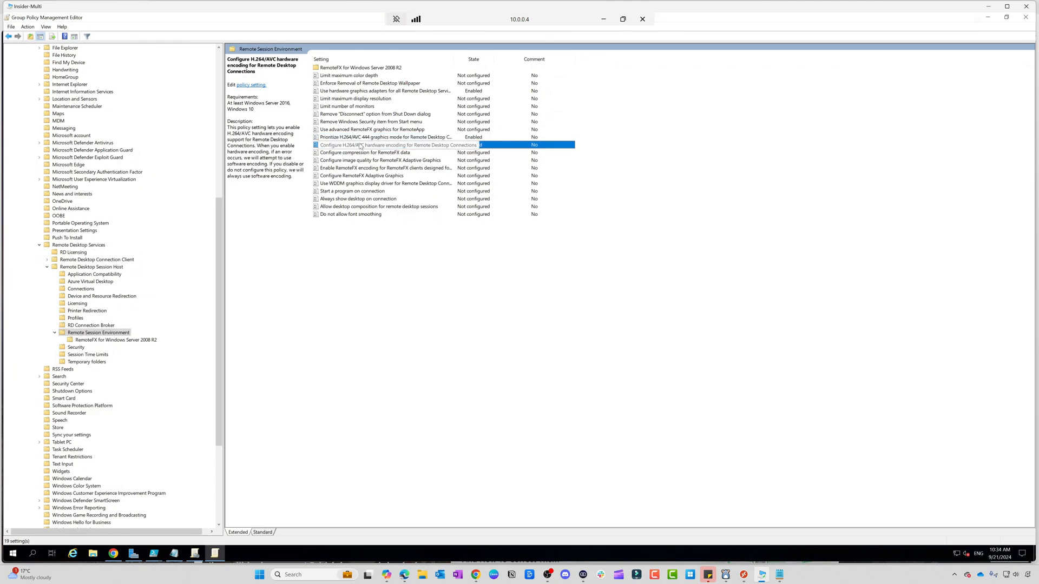
click(384, 137)
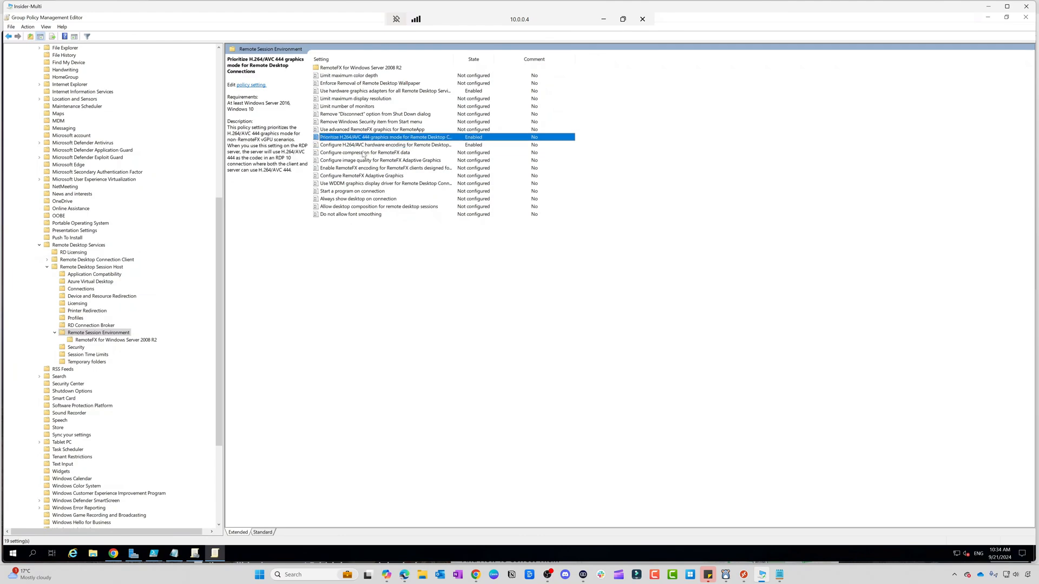
click(397, 144)
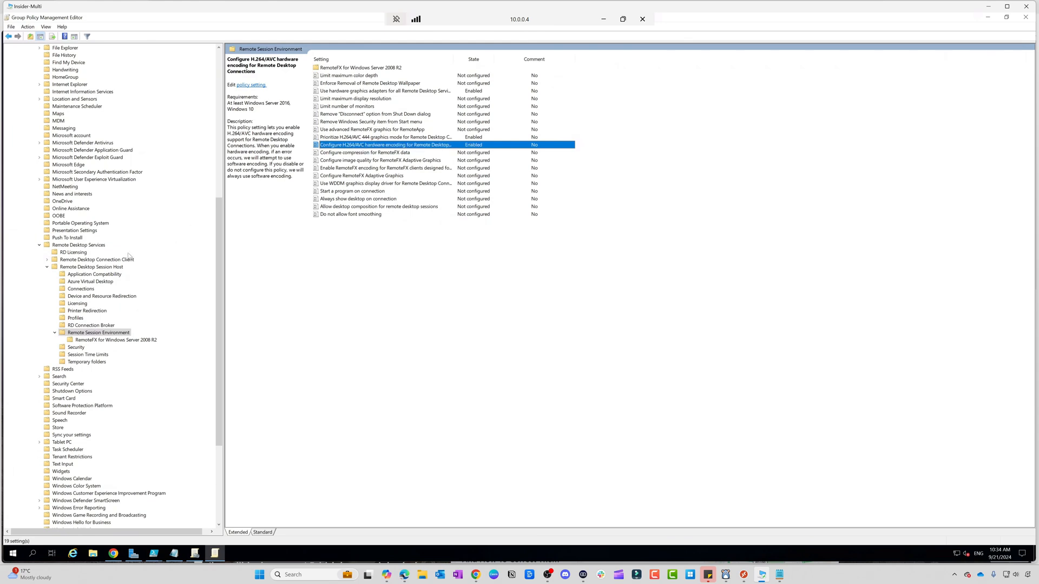
mouse_move(103, 285)
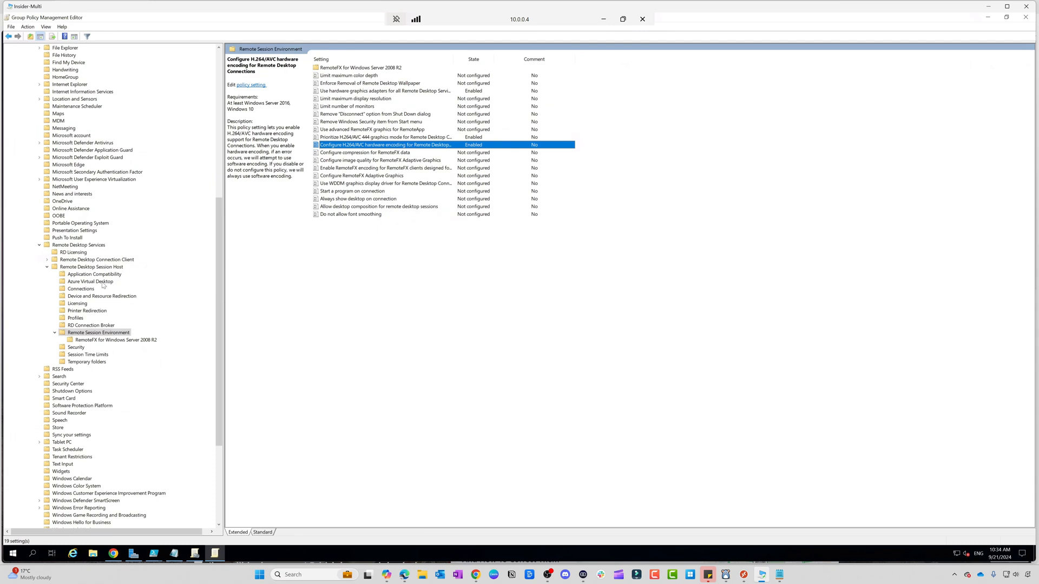
click(90, 281)
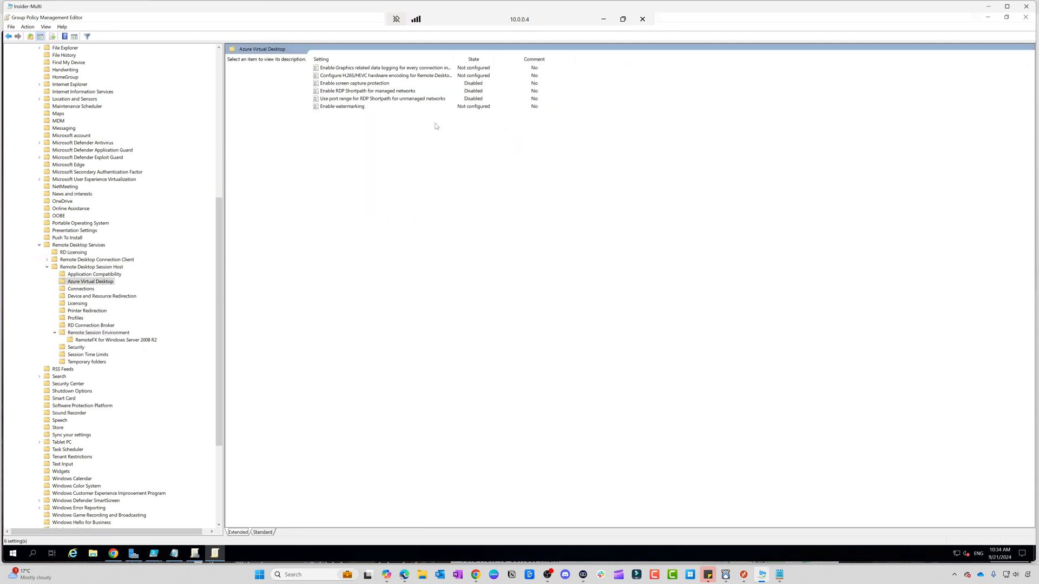
mouse_move(350, 81)
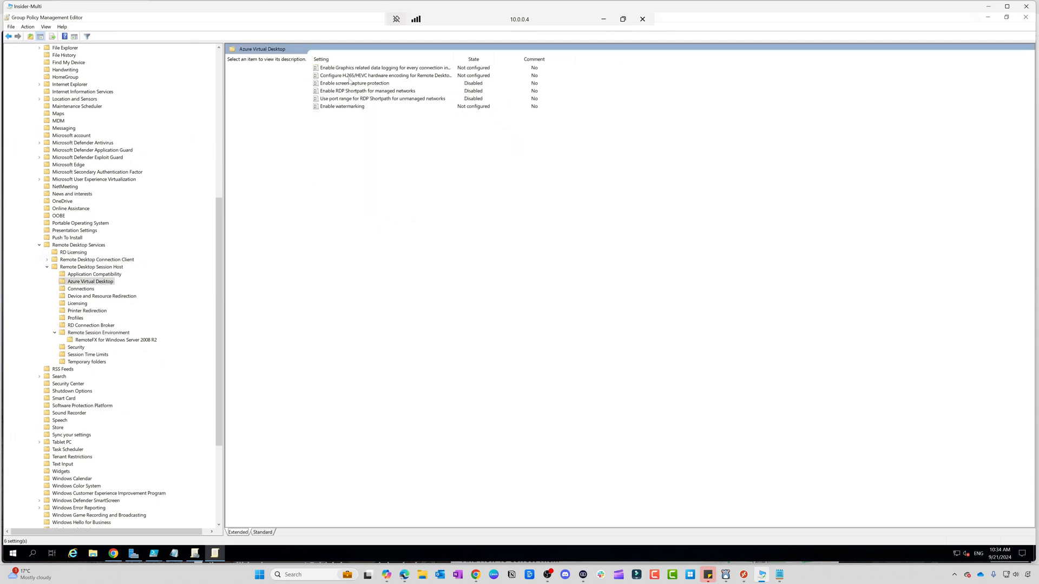
Set Configure H.265/HEVC hardware encoding for Remote Desktop Connections to Enabled and apply
click(384, 75)
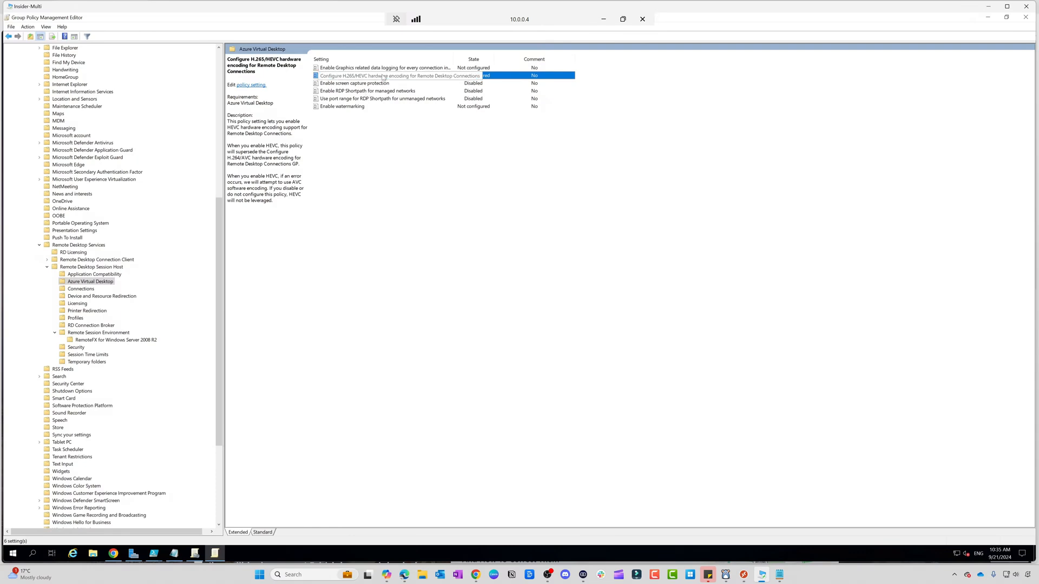
double_click(398, 75)
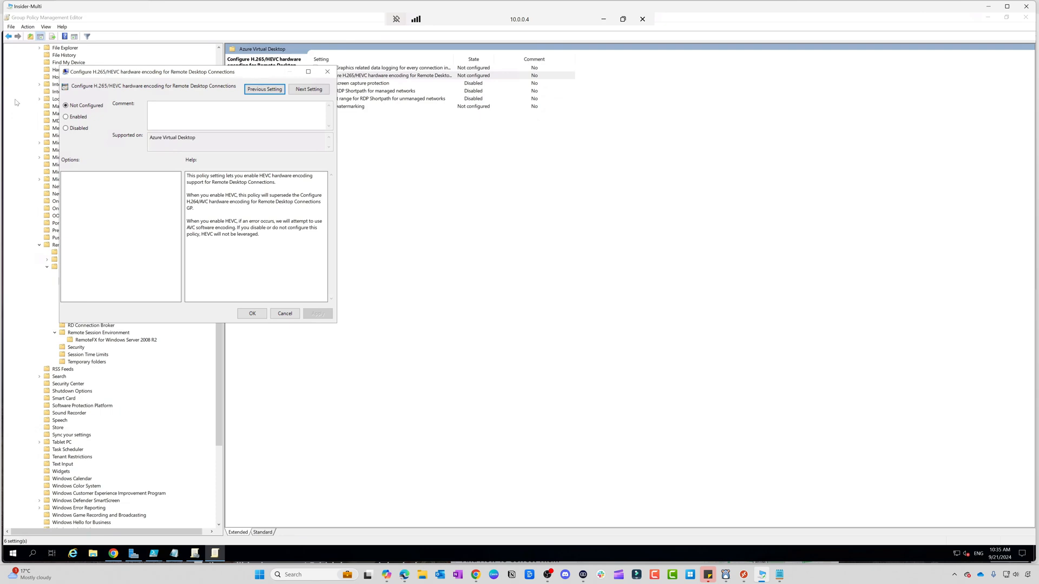
click(65, 117)
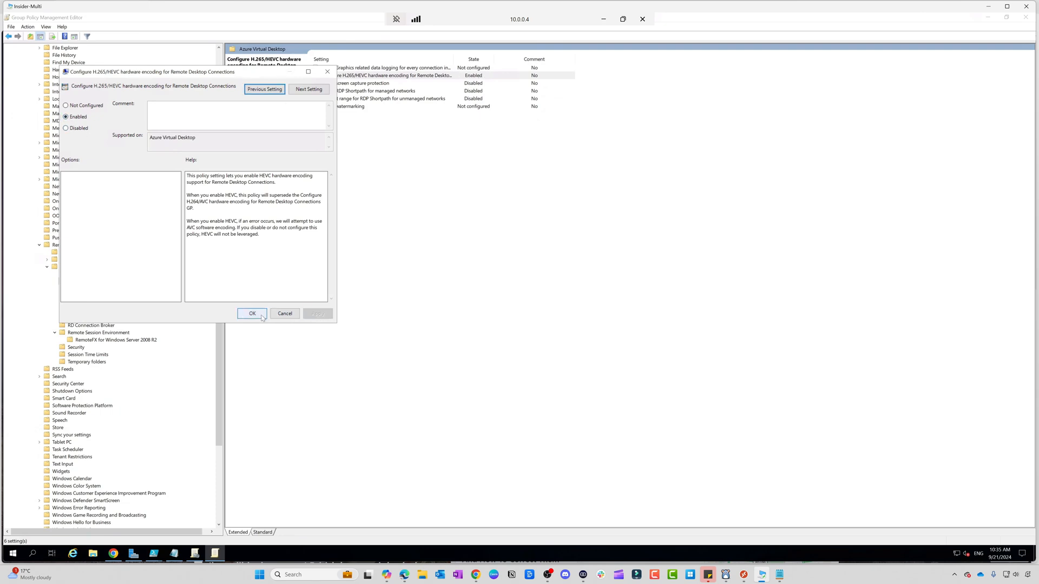
click(252, 313)
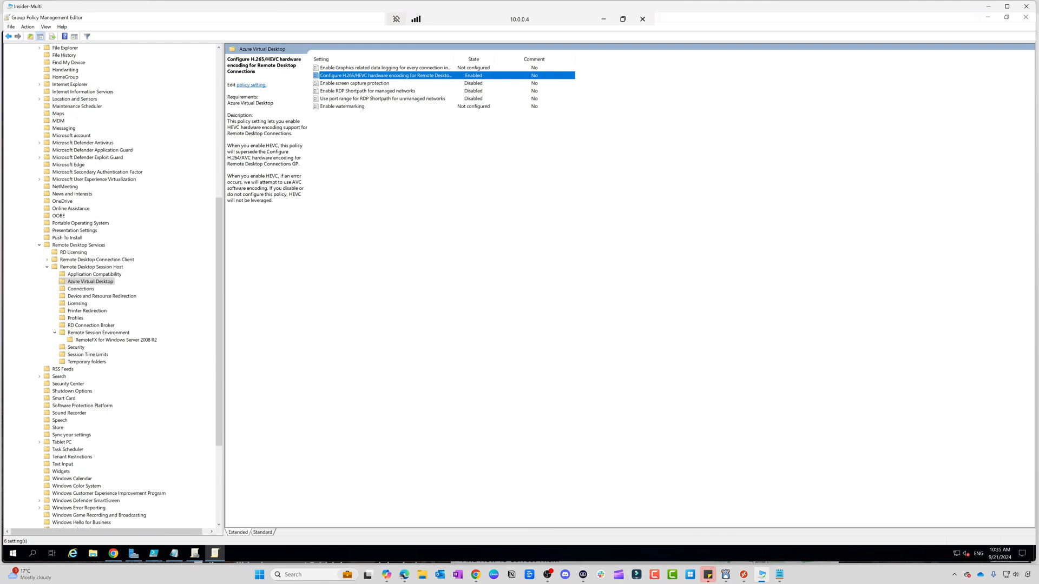
mouse_move(124, 266)
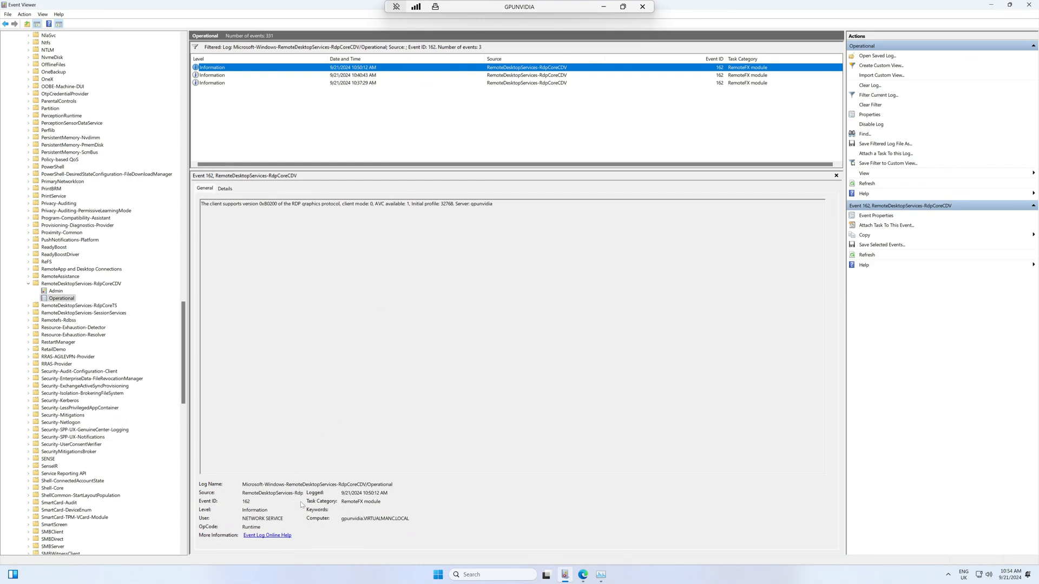
mouse_move(429, 196)
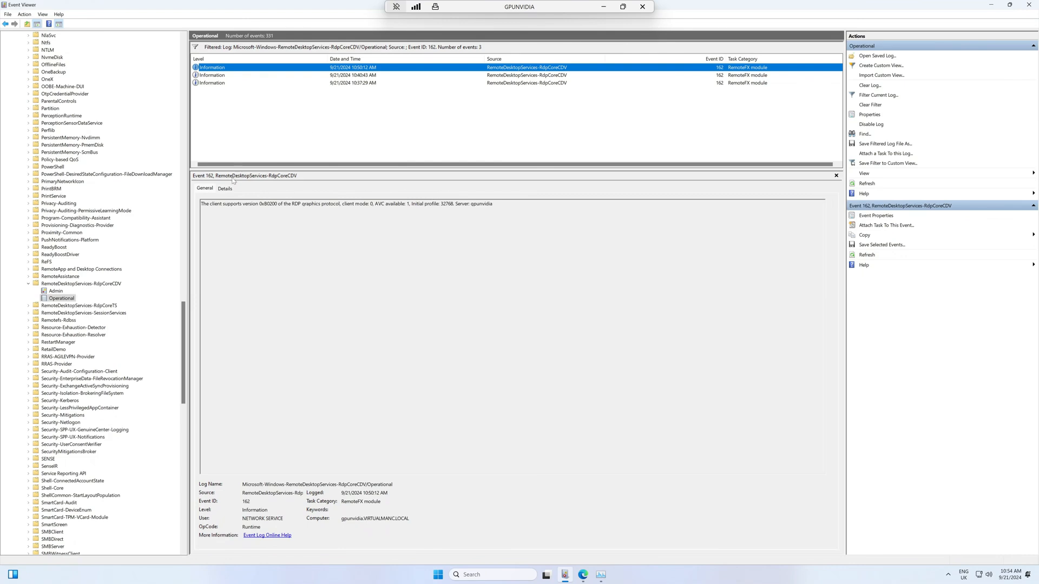
mouse_move(256, 149)
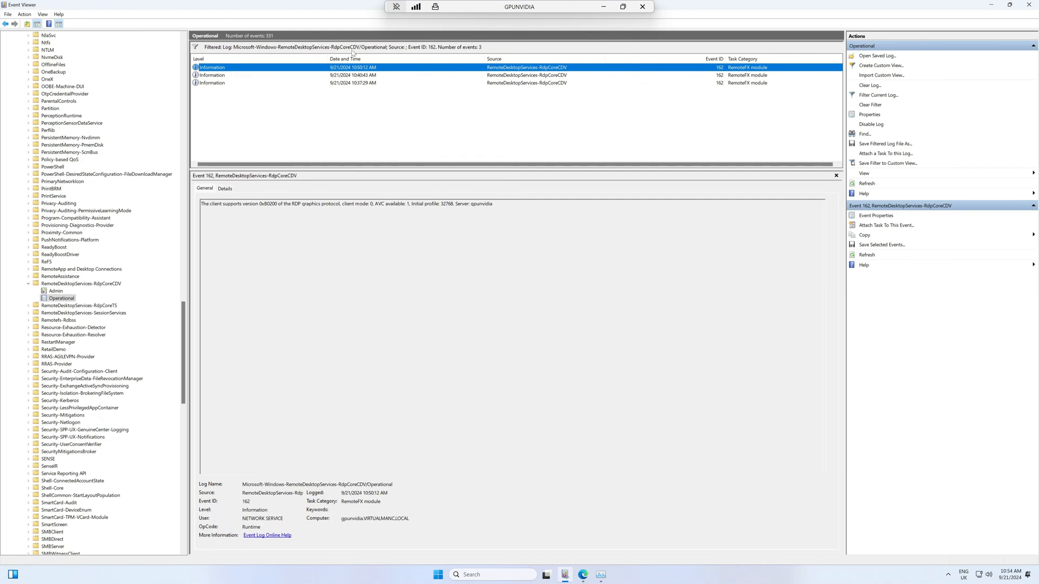
mouse_move(356, 147)
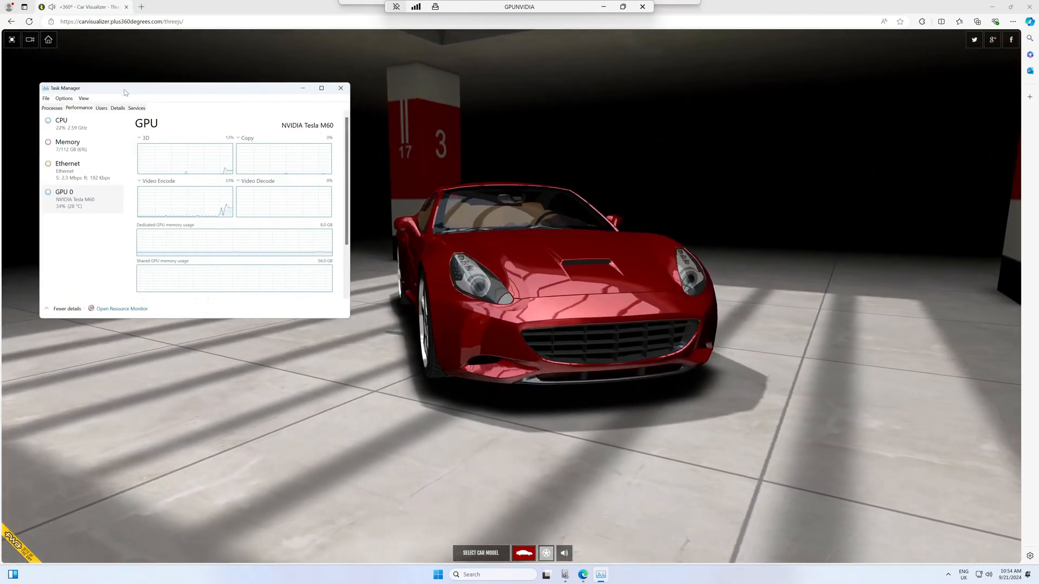
Alternate between the Car Visualizer scene and Task Manager's GPU 0 graphs to watch Video Encode
click(340, 87)
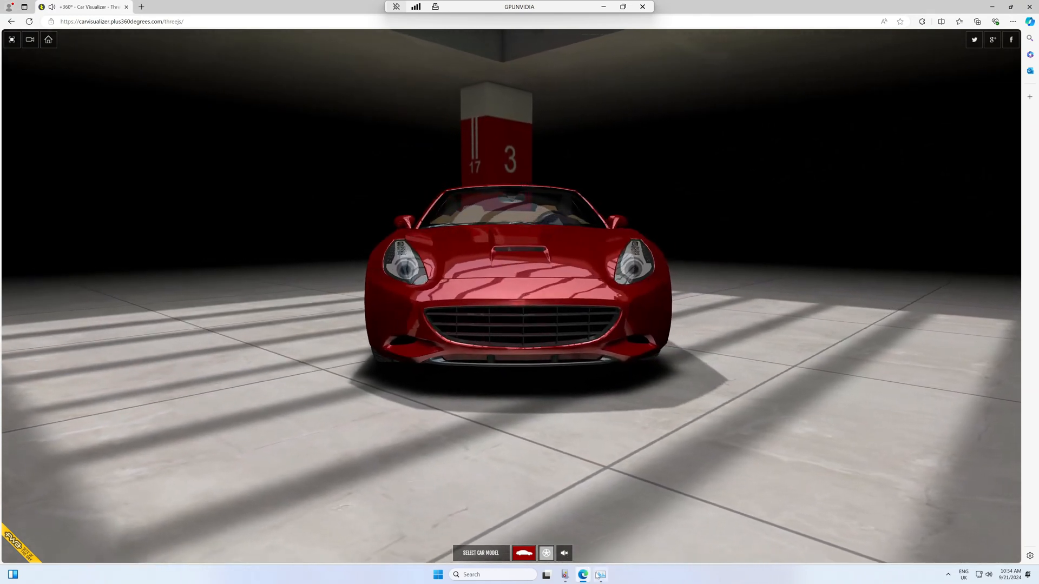
click(600, 574)
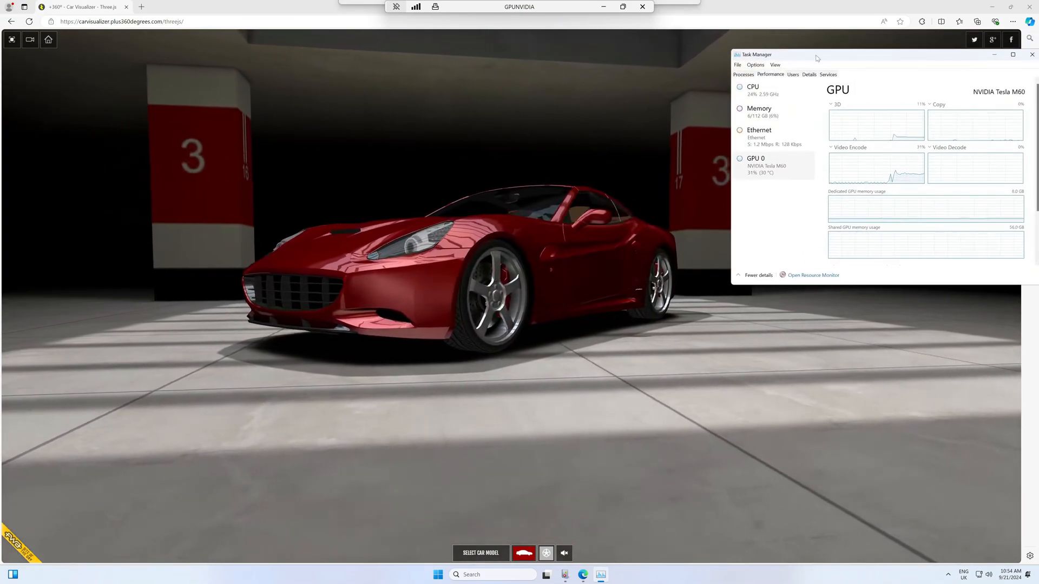
click(1031, 54)
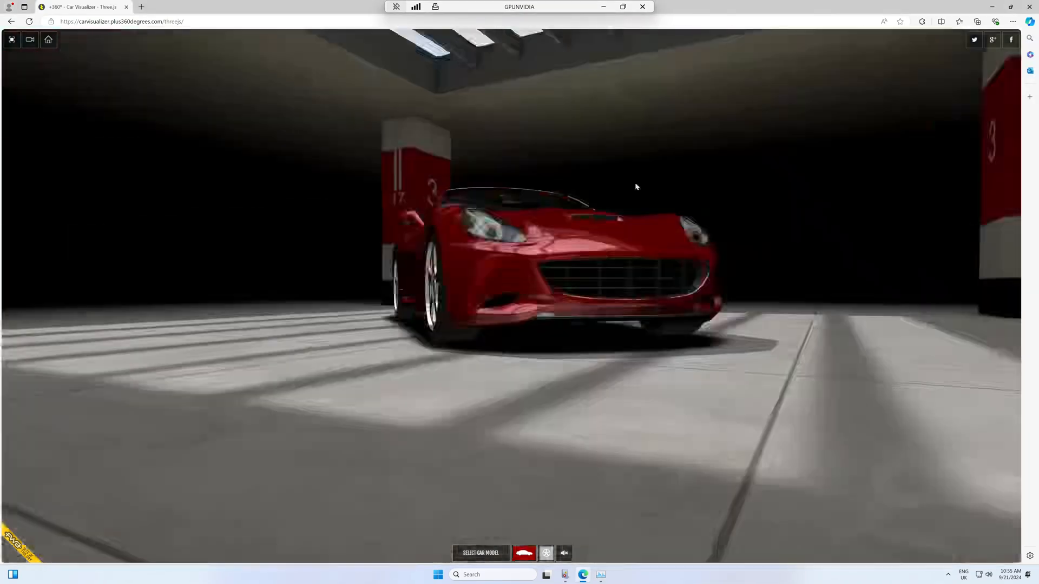